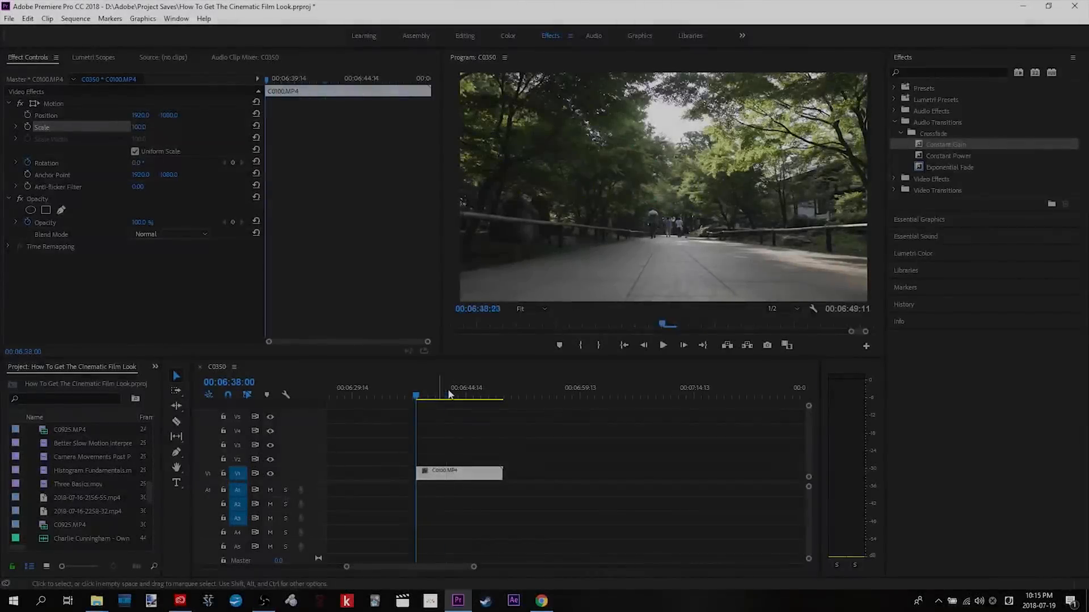
Preview the clip, then enlarge it to 140% scale in Effect Controls.
left_click(463, 396)
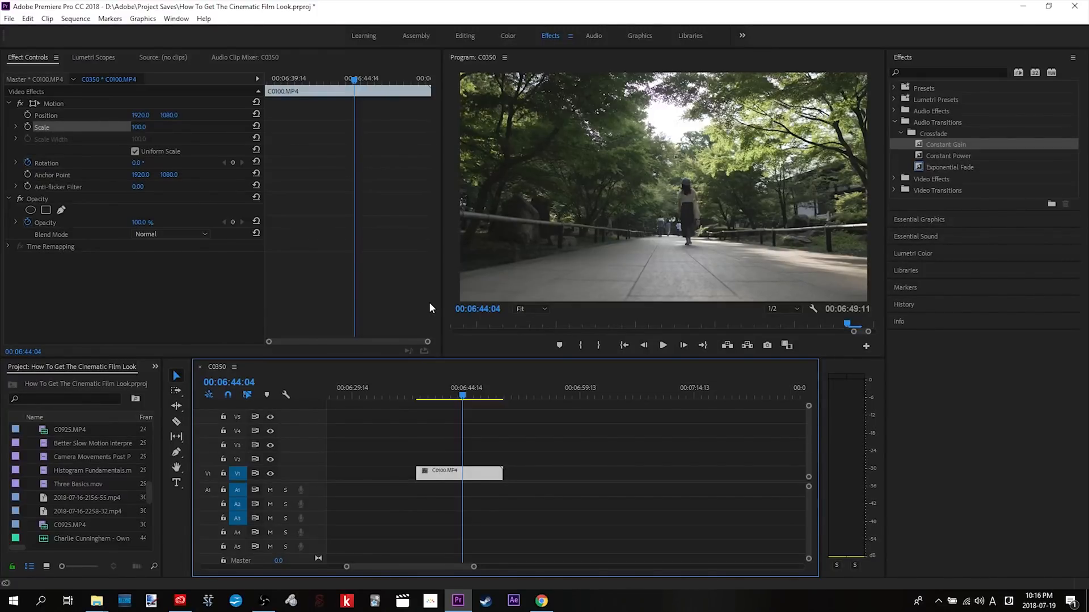
left_click(453, 399)
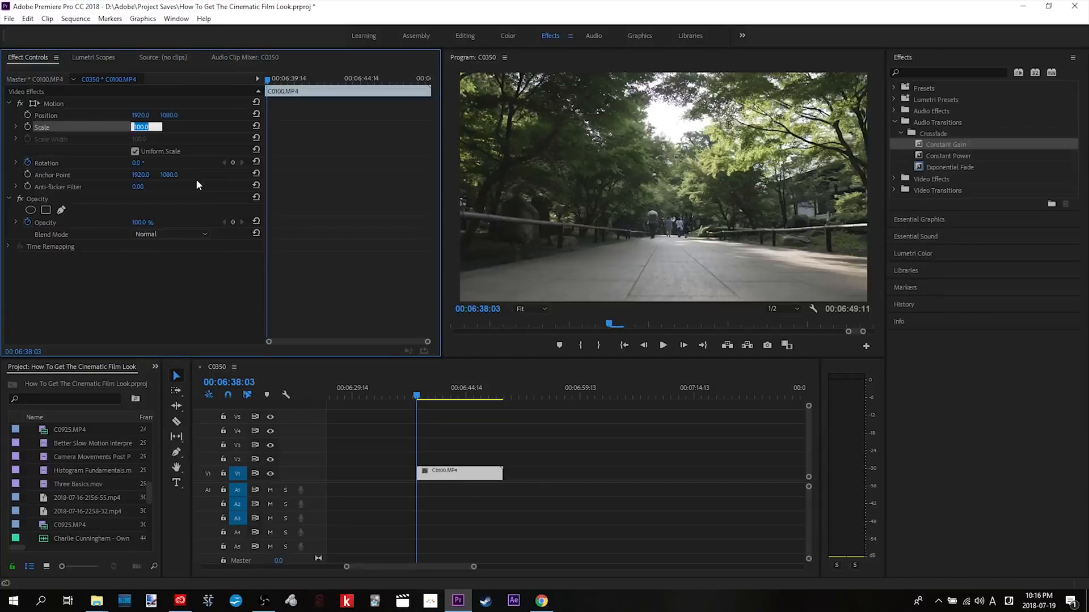
type("140")
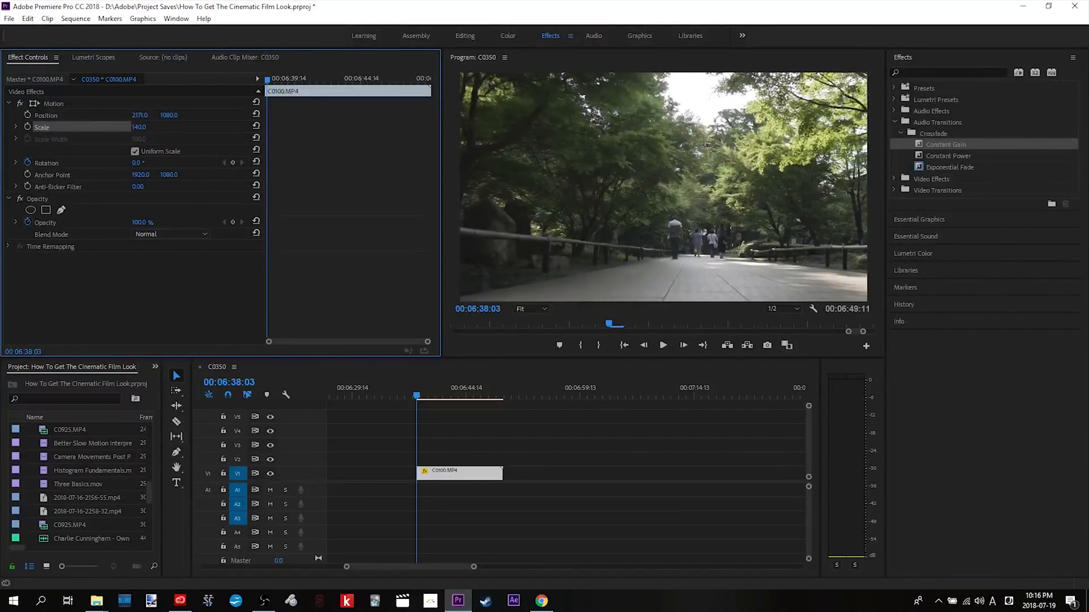
mouse_move(26, 116)
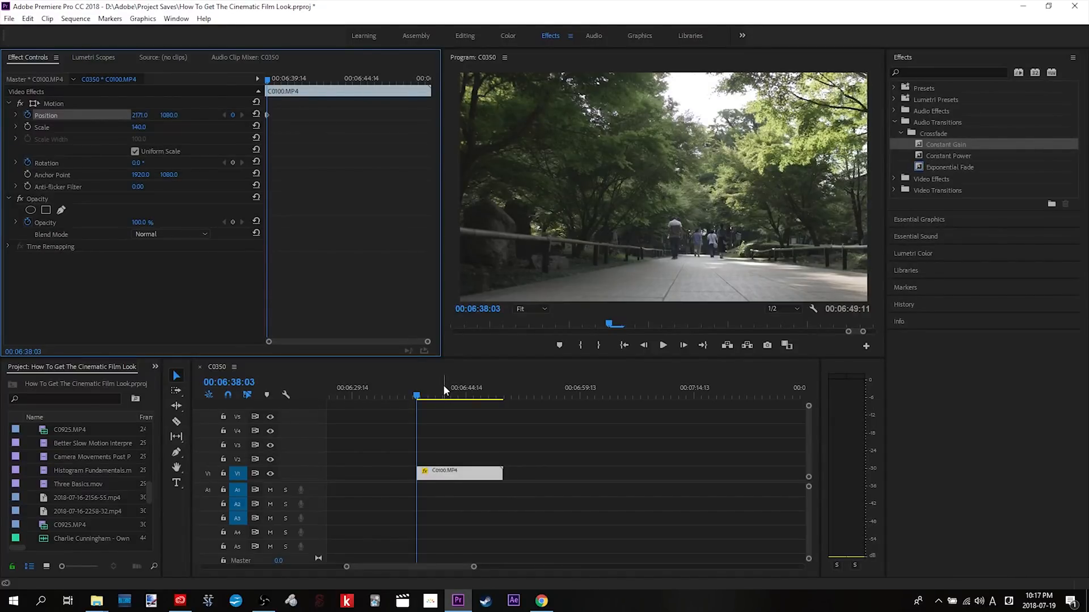
Add a later Position X keyframe at 1553 and scrub to preview the leftward pan.
left_click(457, 397)
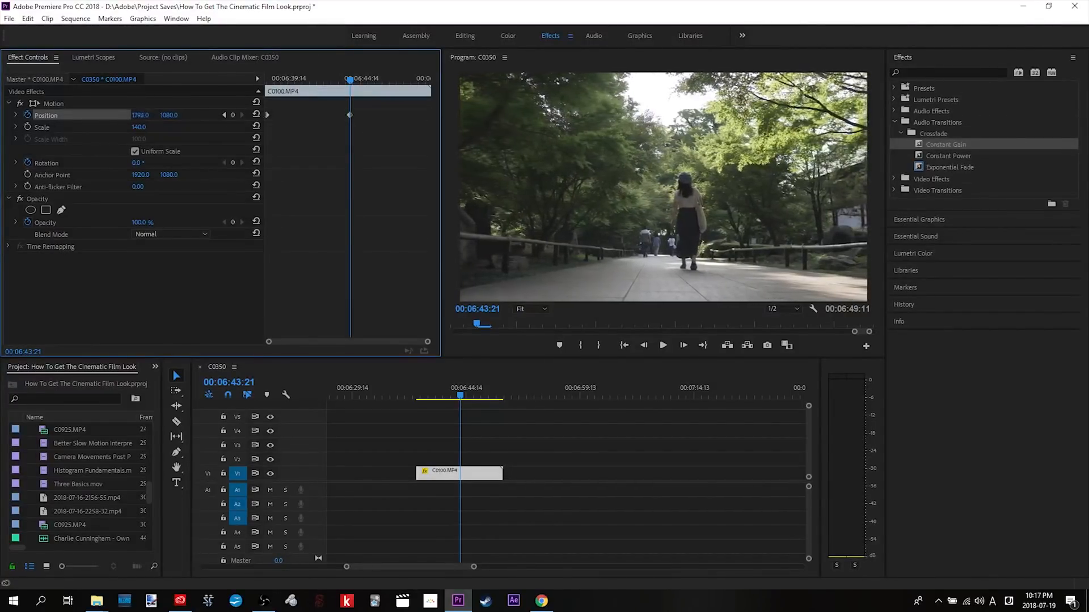
left_click_drag(141, 115, 125, 114)
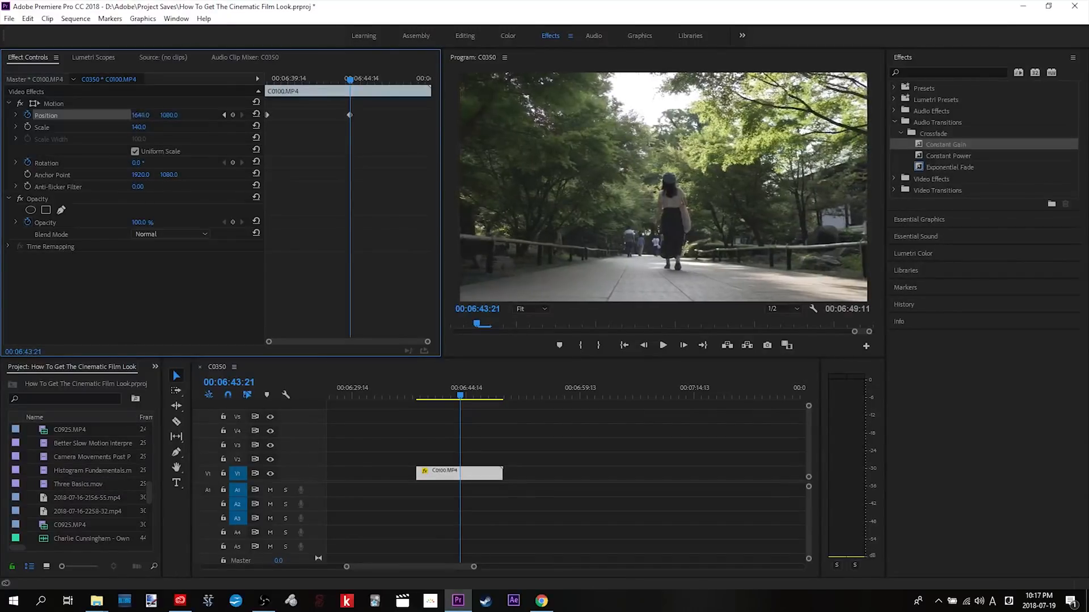
left_click_drag(141, 115, 128, 115)
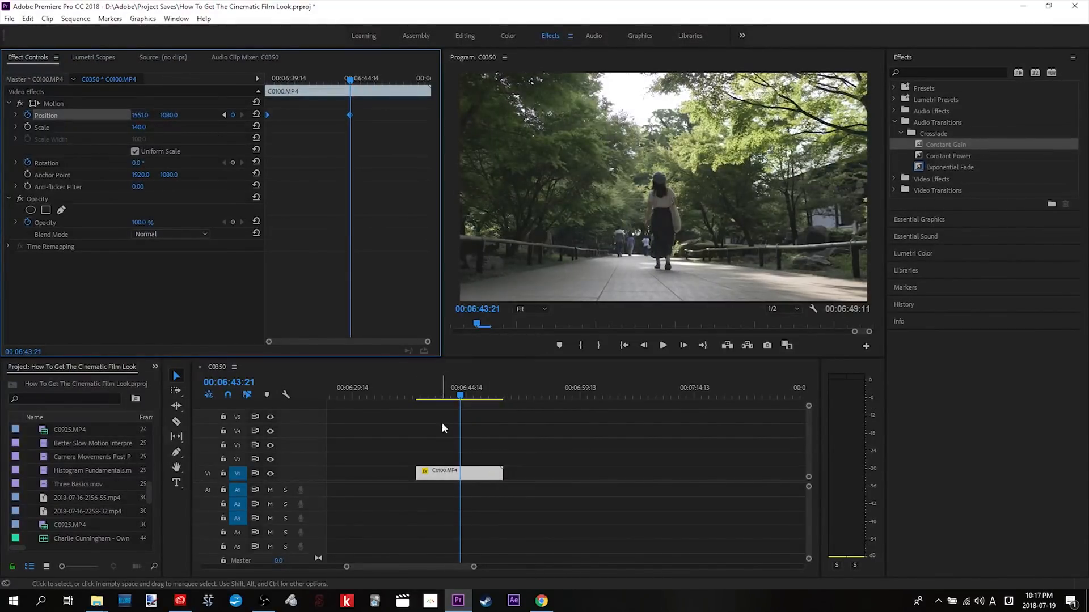
left_click(661, 344)
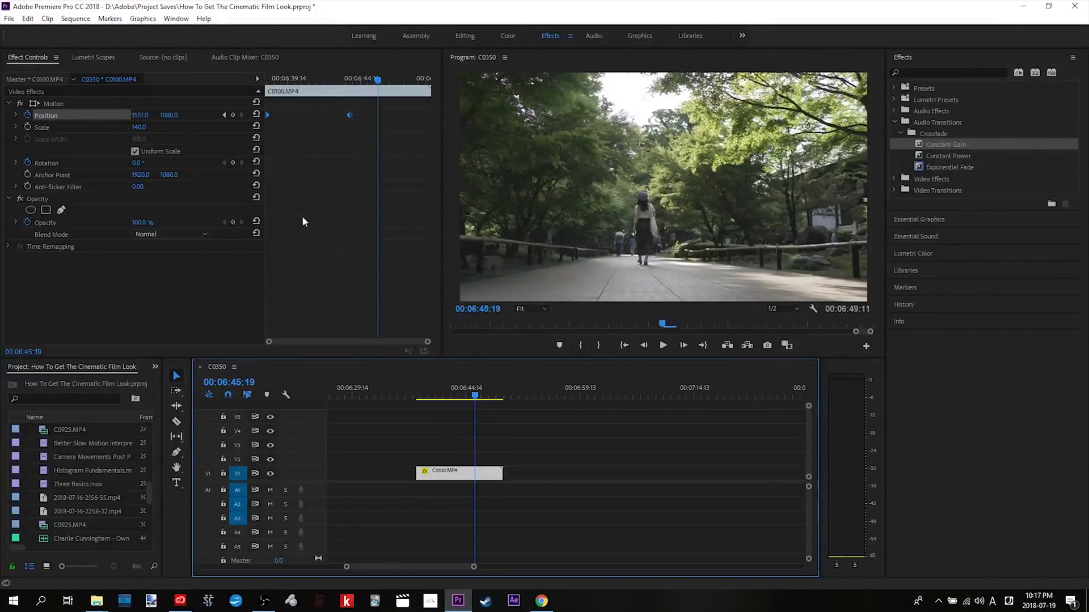
left_click_drag(138, 114, 172, 123)
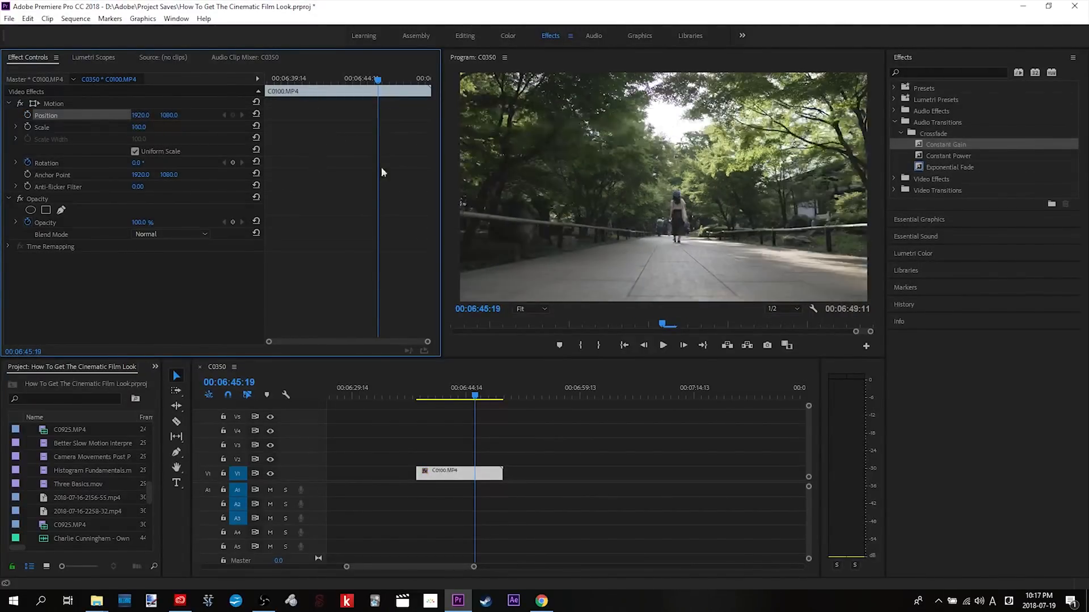
From the clip start, enable Scale keyframing and try a later scale value.
left_click(419, 395)
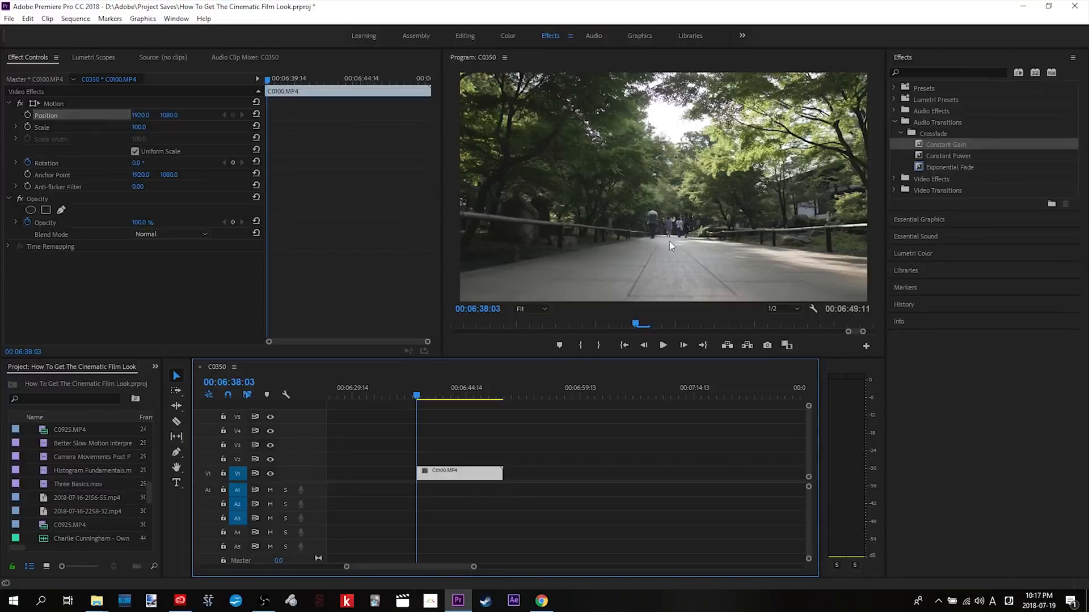
mouse_move(477, 199)
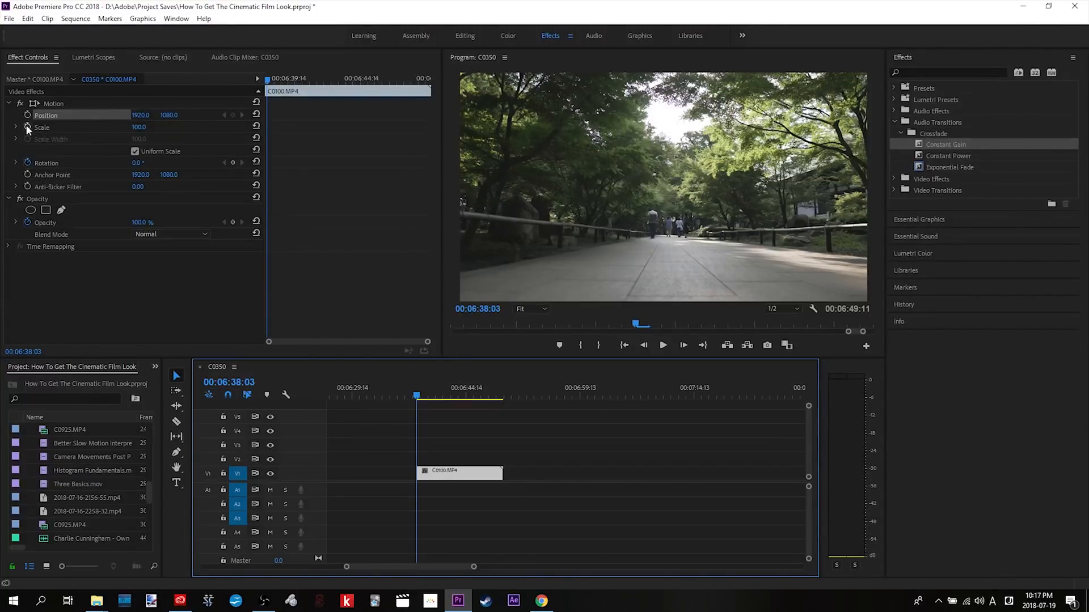
mouse_move(27, 128)
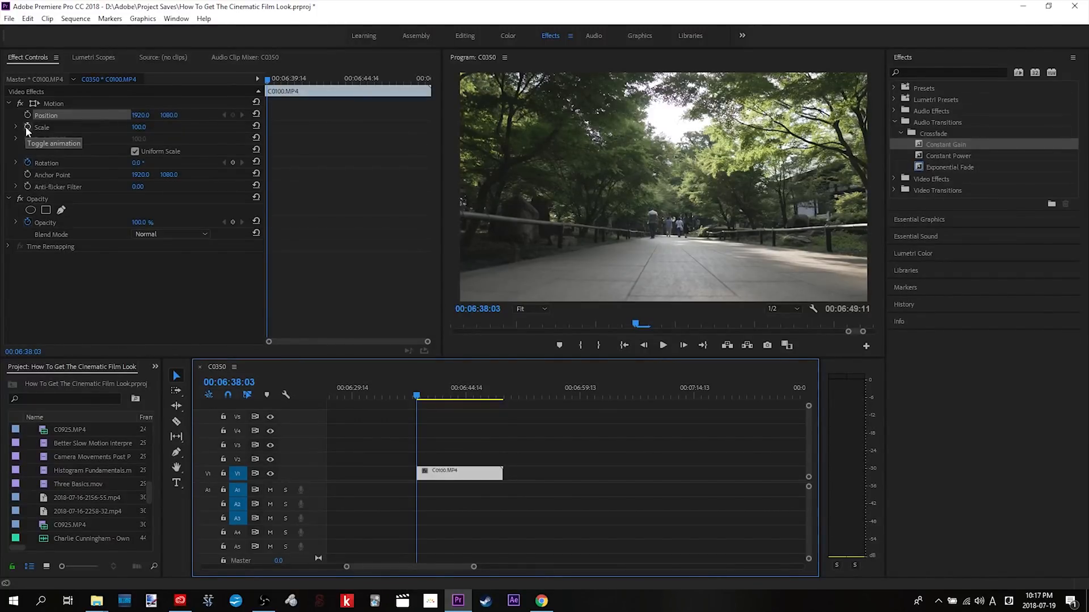
left_click(14, 127)
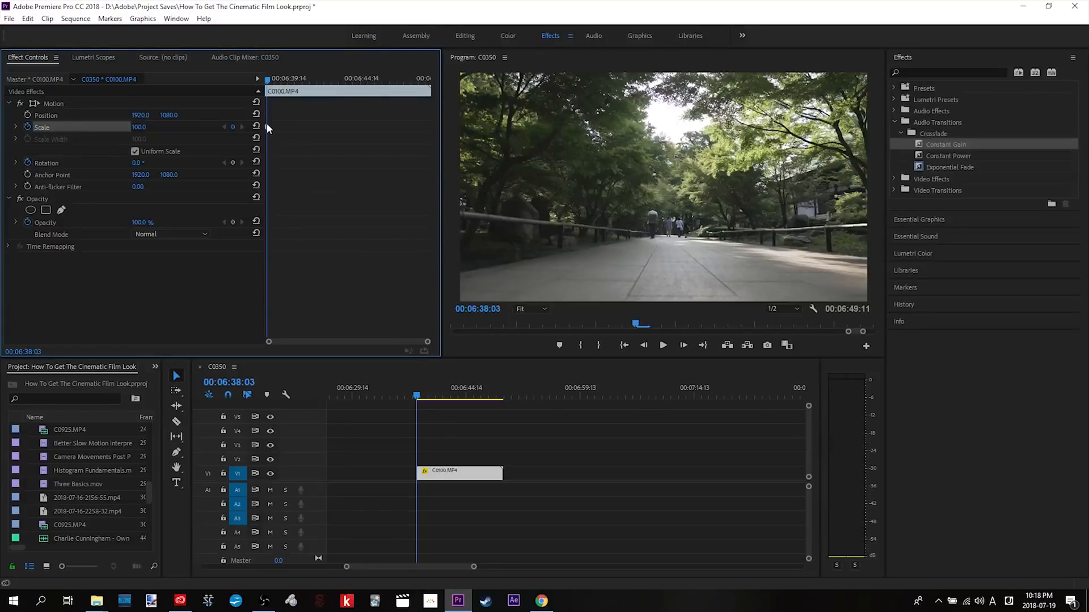
mouse_move(441, 393)
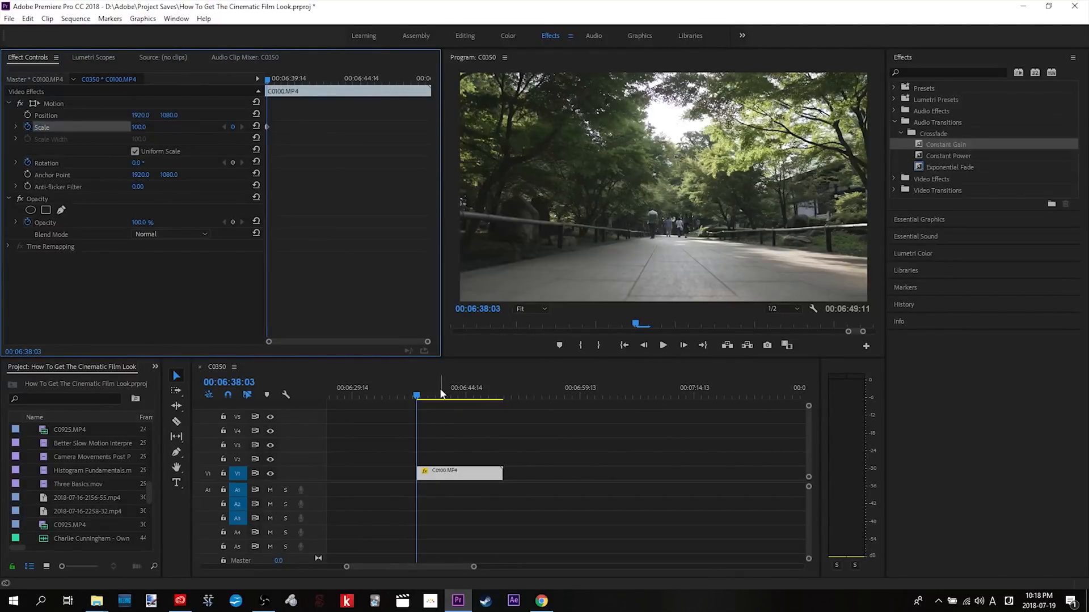
left_click(465, 397)
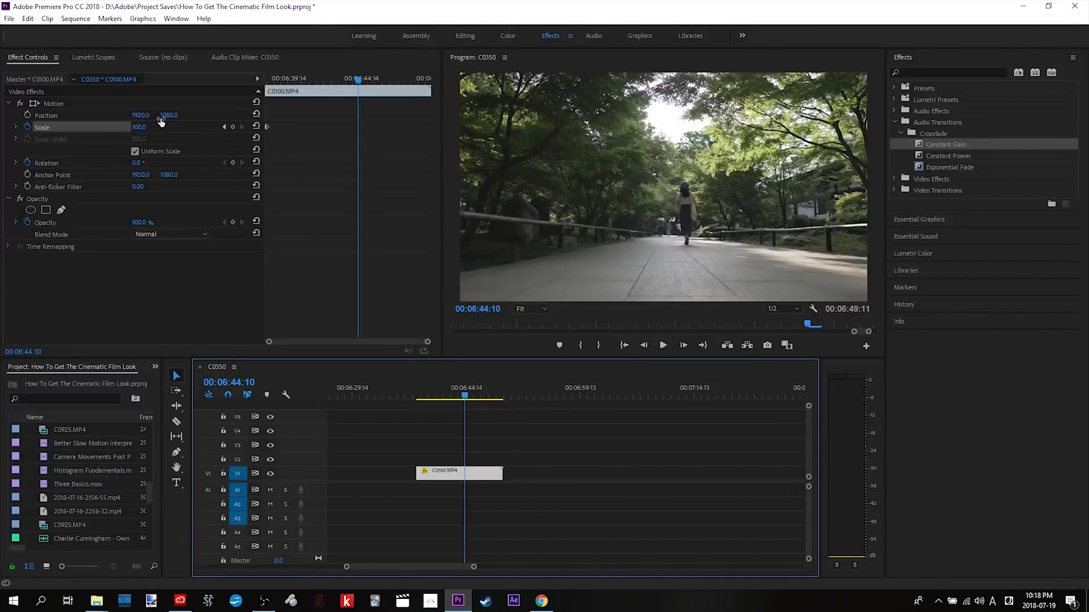
double_click(138, 127)
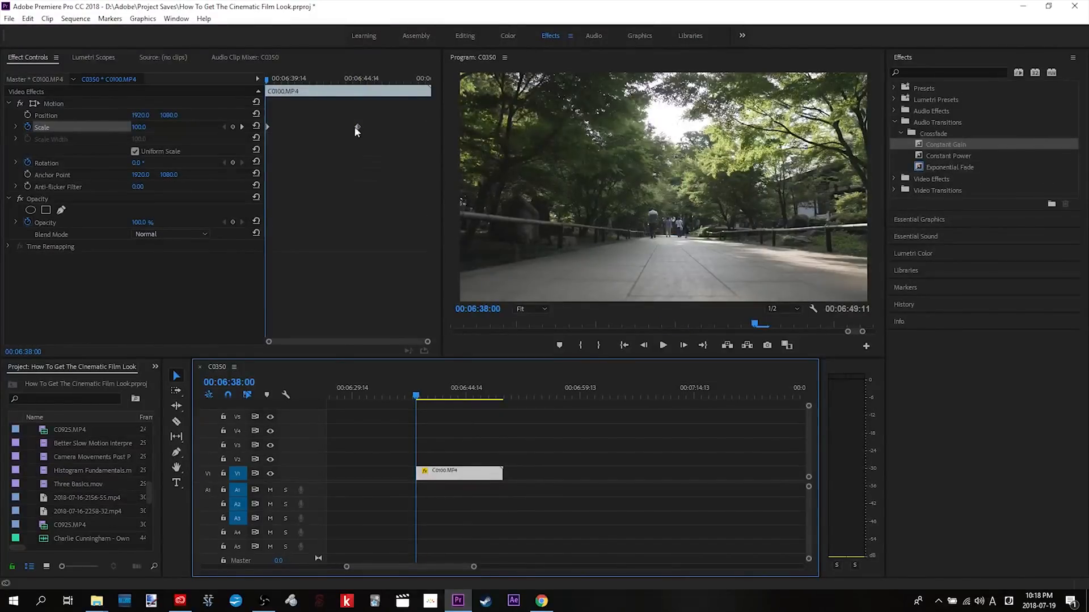
left_click(233, 127)
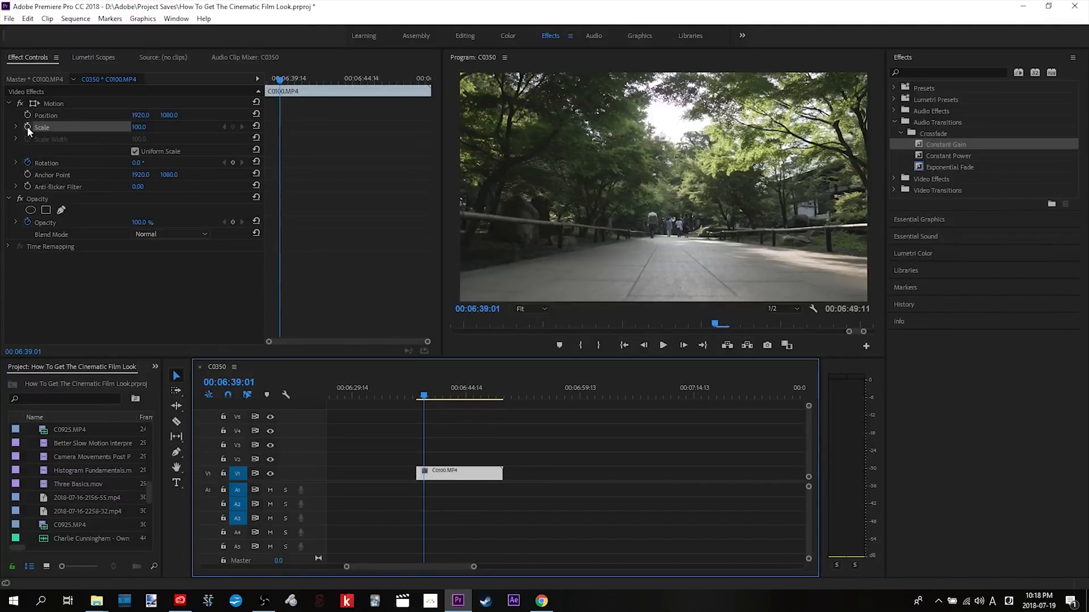
Turn off Scale animation before setting the clip to 210% with -359° rotation.
left_click(47, 162)
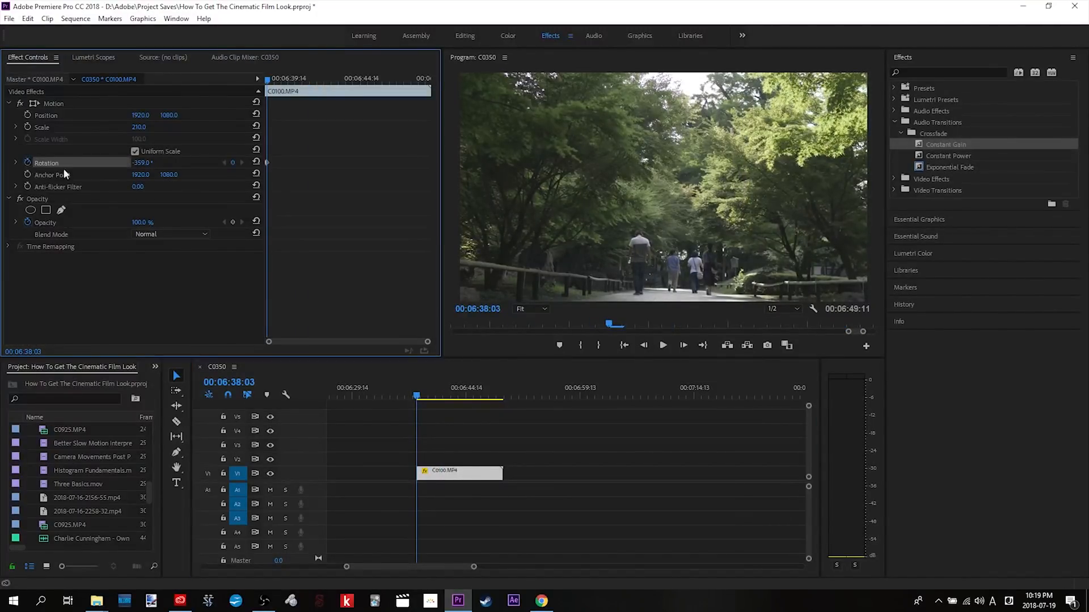
Move the playhead later for a second rotation keyframe near -178°.
left_click(455, 397)
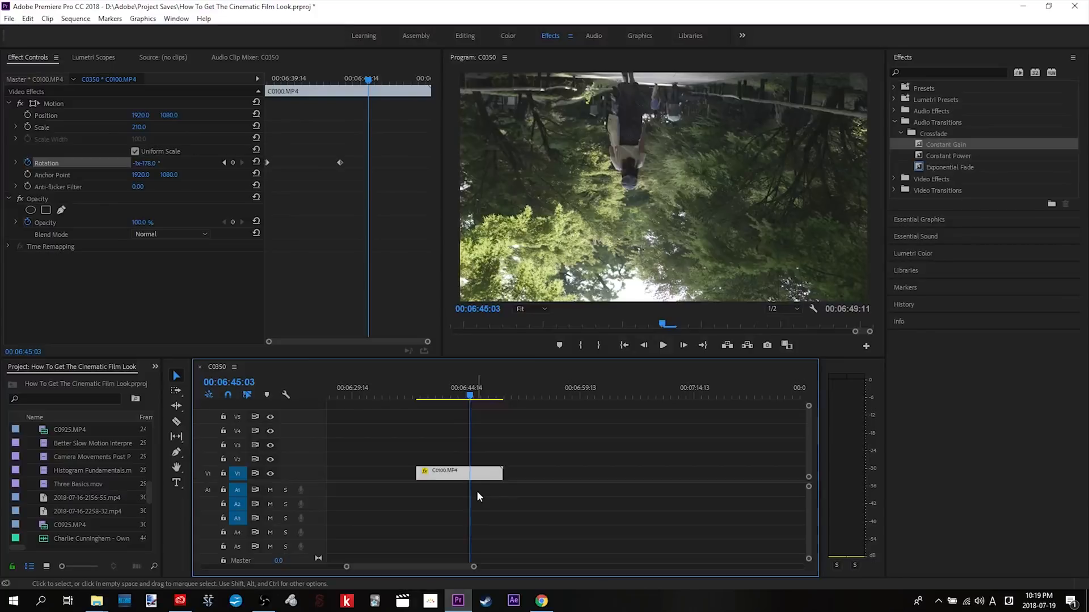
mouse_move(476, 477)
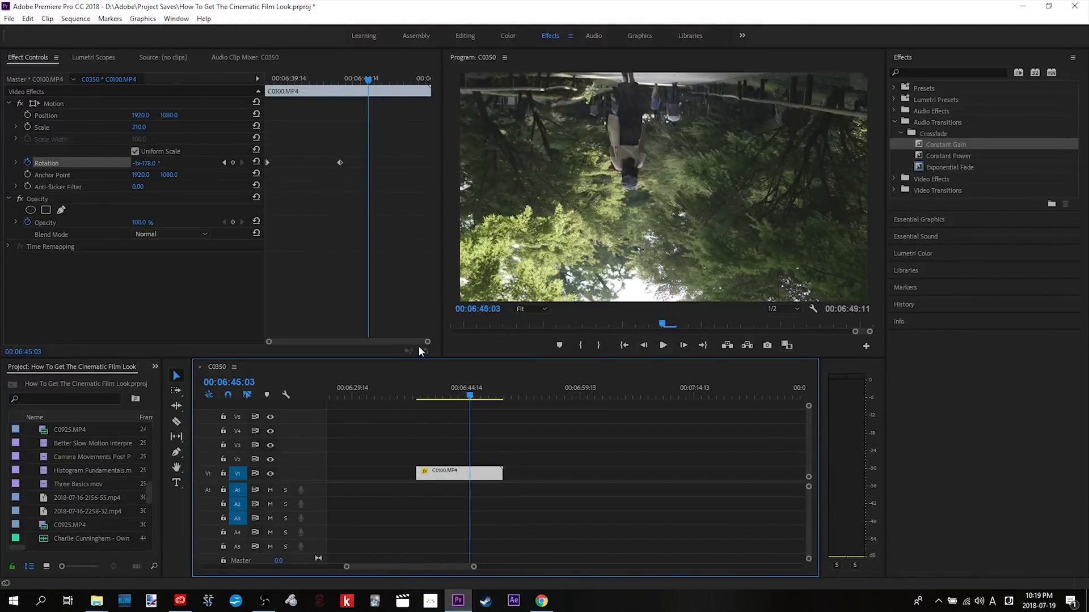
mouse_move(262, 601)
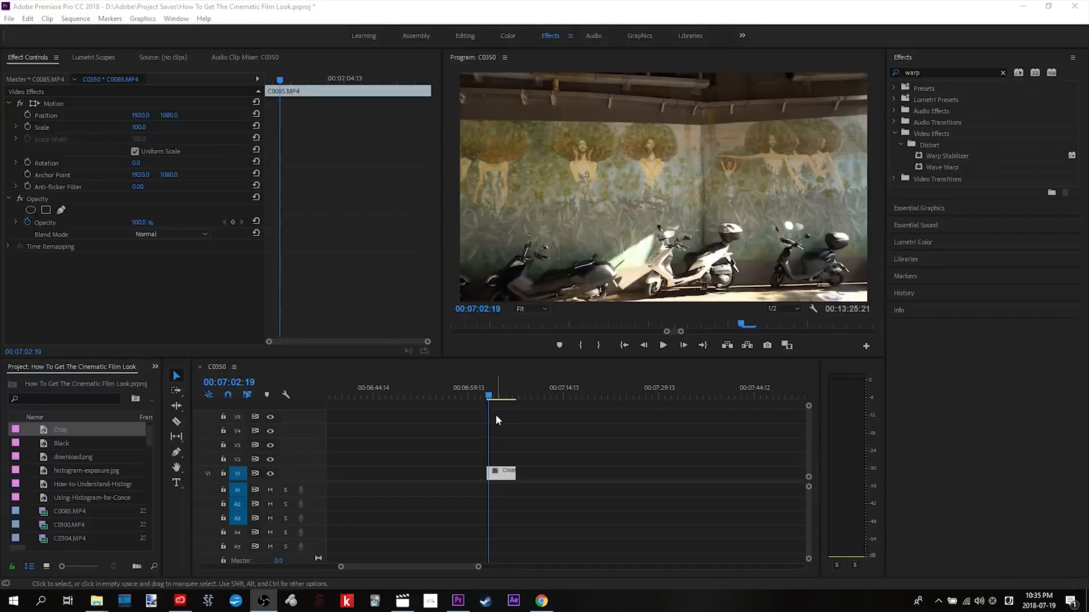
Search the Effects panel for 'warp' to reveal Warp Stabilizer and preview the shaky scooter clip.
left_click(490, 397)
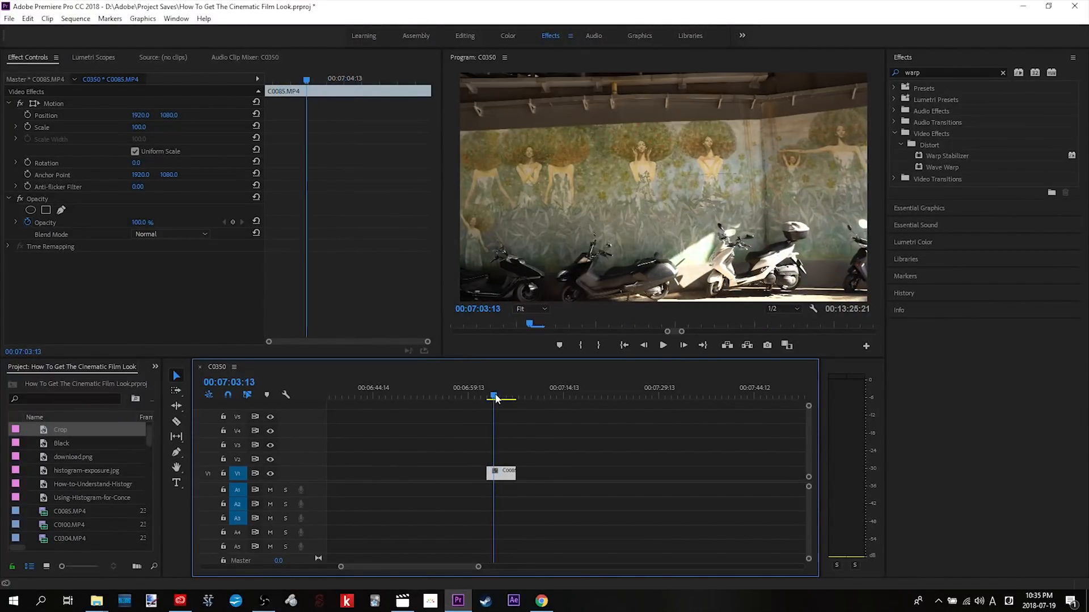
left_click(1002, 73)
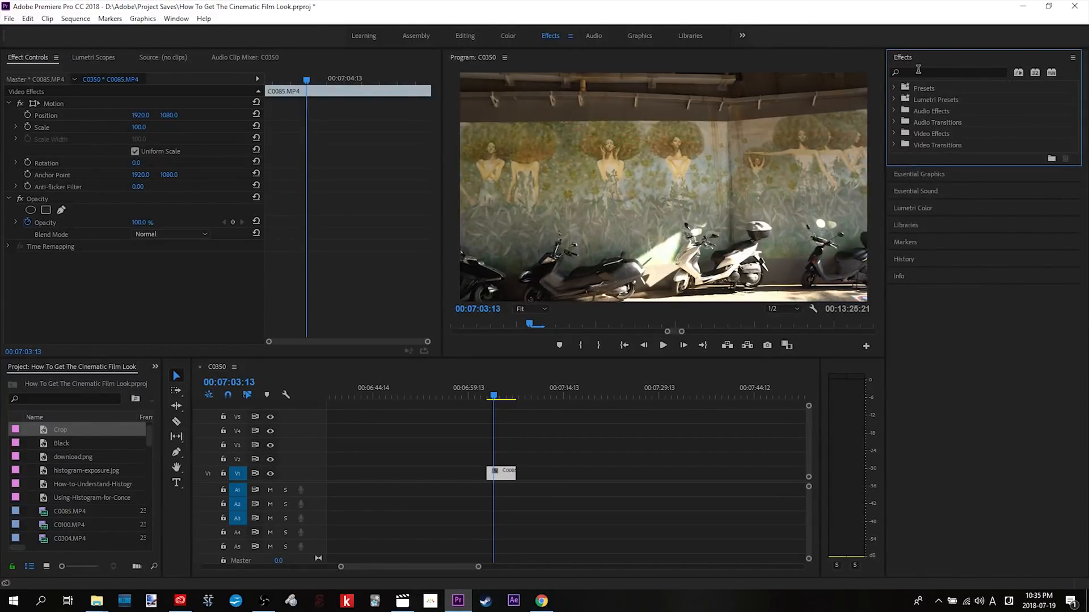
type("warp")
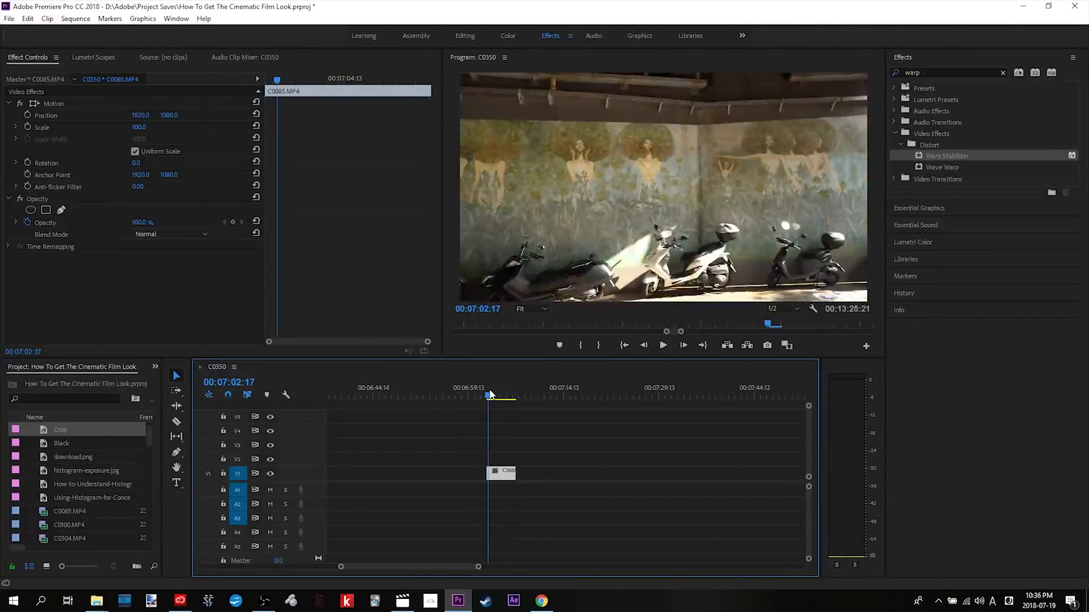
left_click(500, 388)
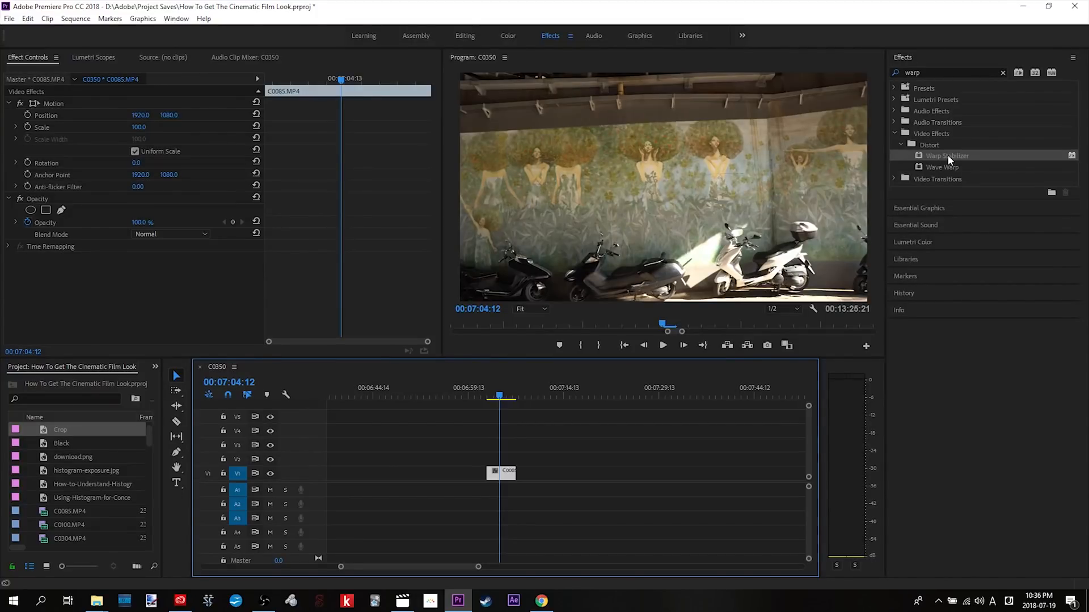
mouse_move(719, 321)
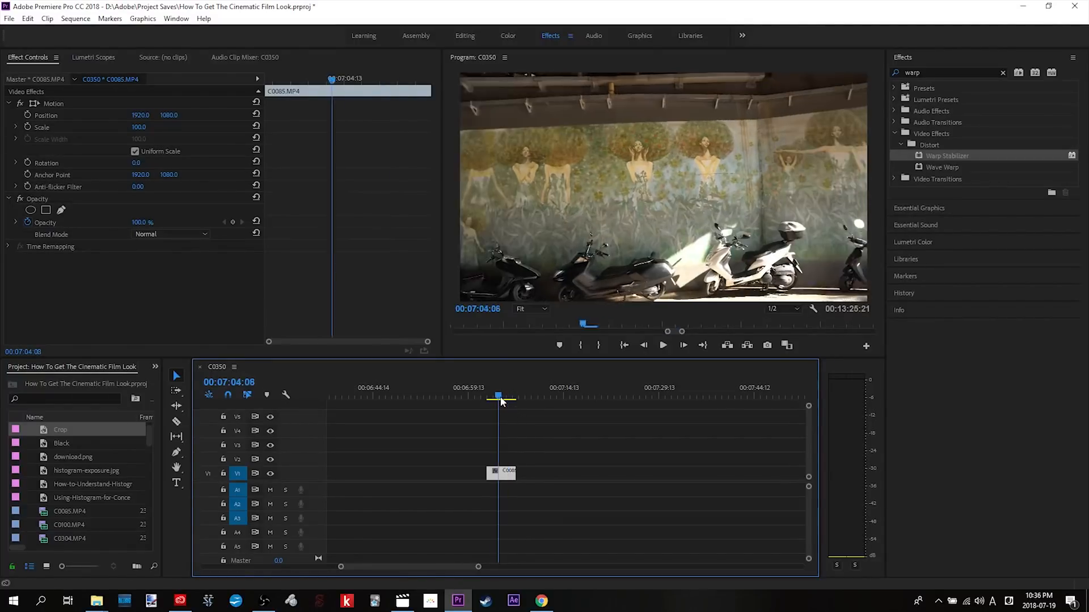
left_click(488, 396)
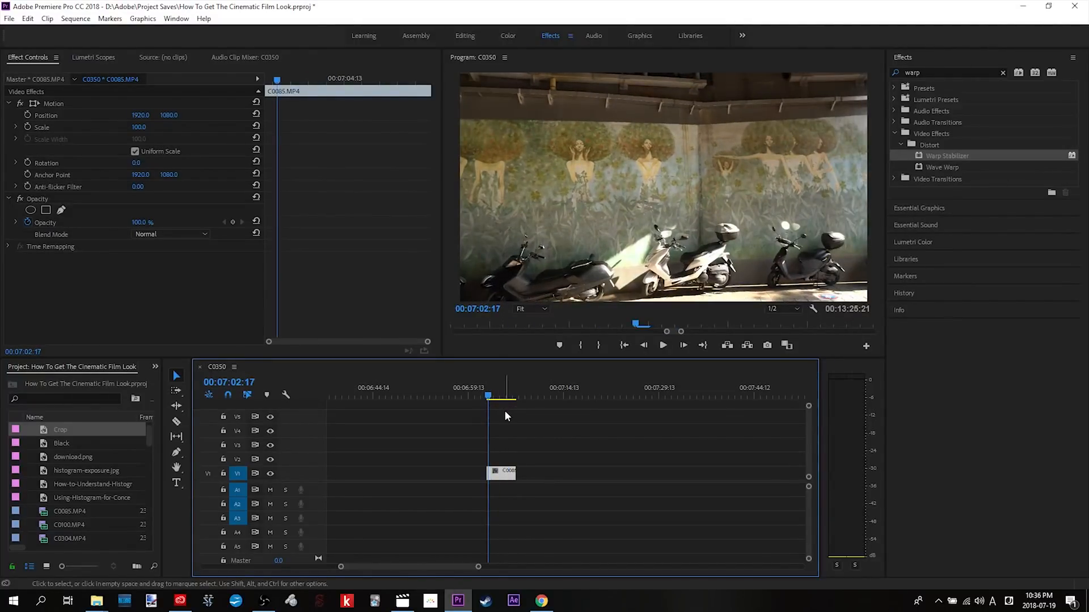
Apply Warp Stabilizer to the C0085 clip and play back the steadier footage.
left_click(661, 345)
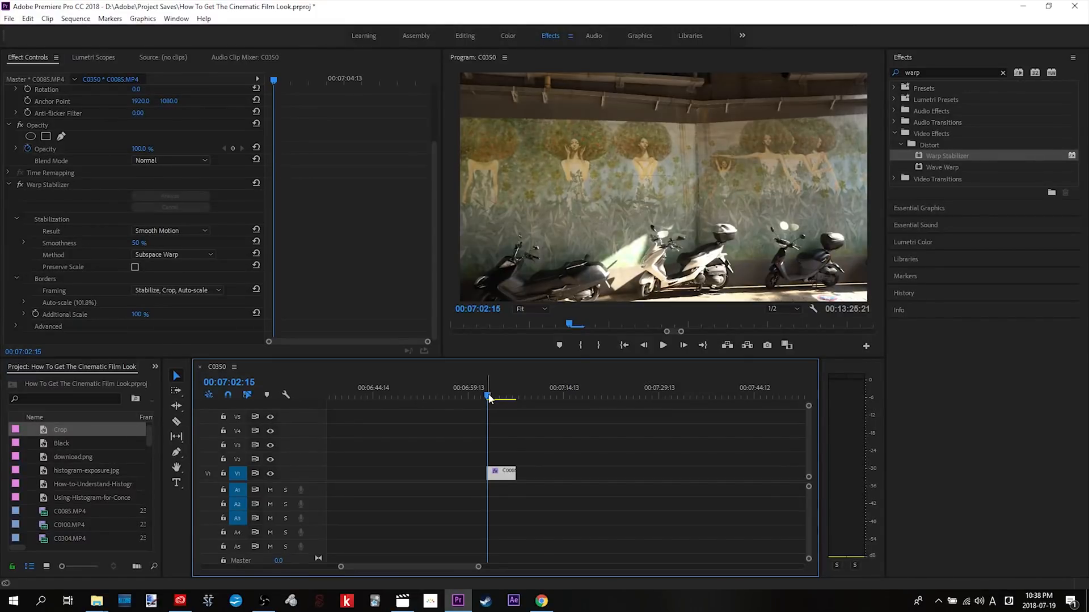
left_click(661, 345)
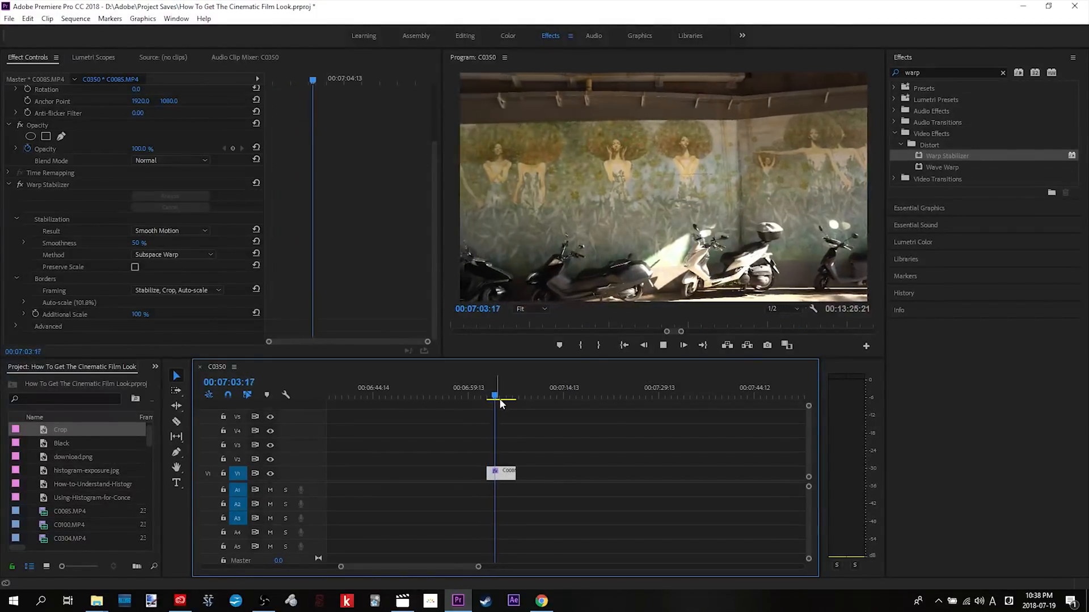
left_click(507, 396)
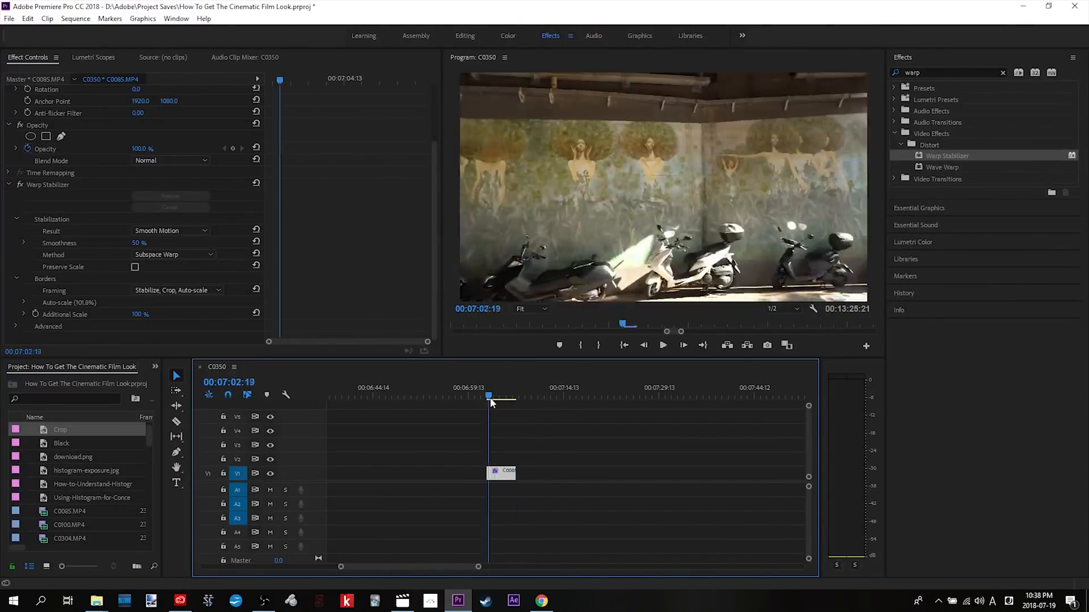
left_click(662, 345)
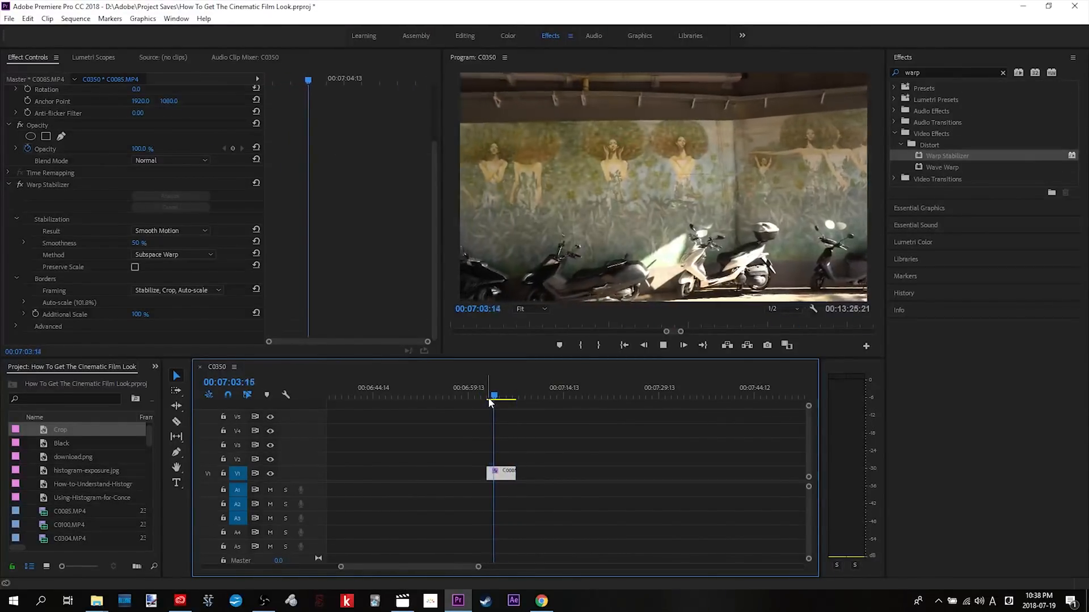
left_click(506, 395)
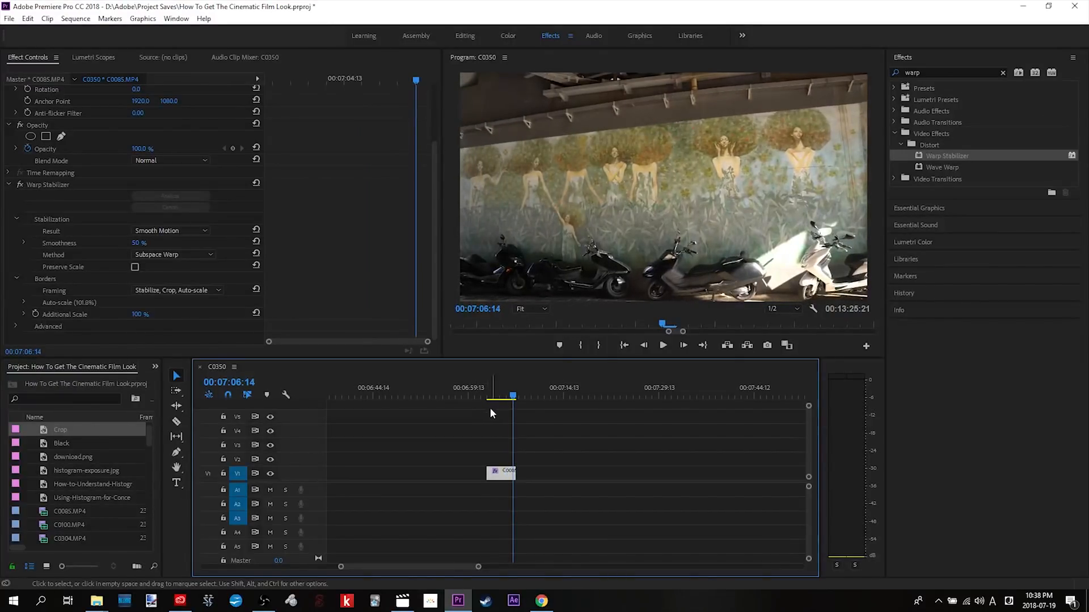
left_click(491, 402)
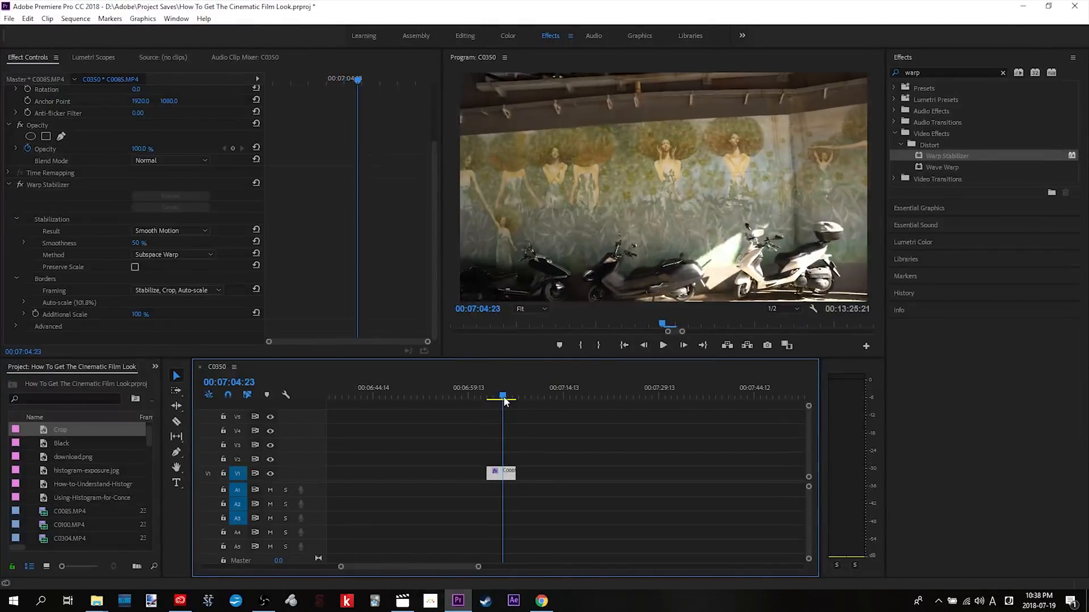
mouse_move(96, 601)
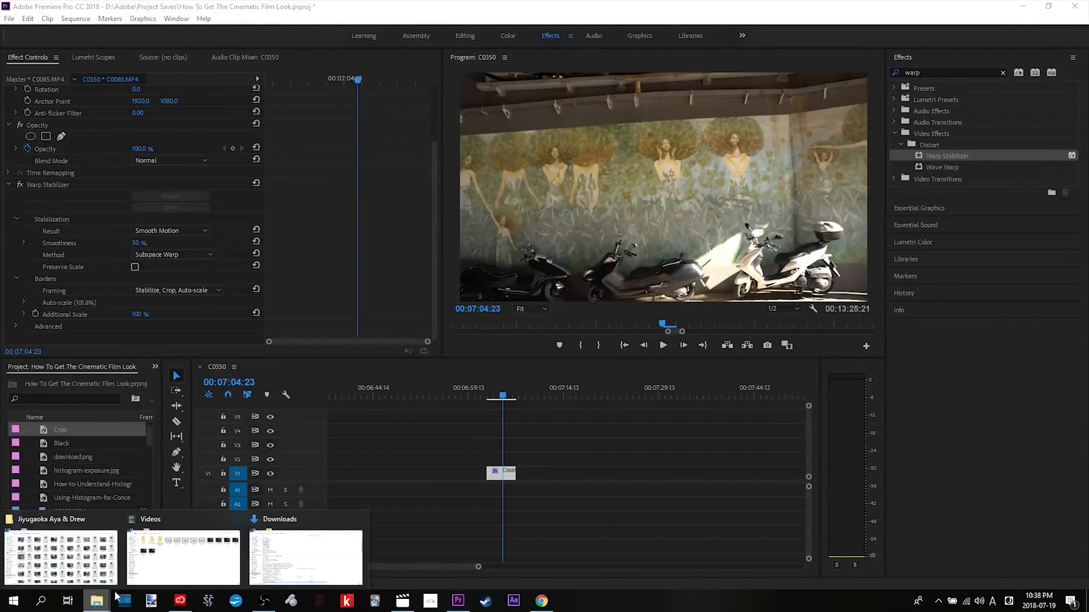
Bring in 1080P-35MM-DIGITAL-GRAIN.mov from File Explorer and layer it on V3 above the clip.
left_click(304, 556)
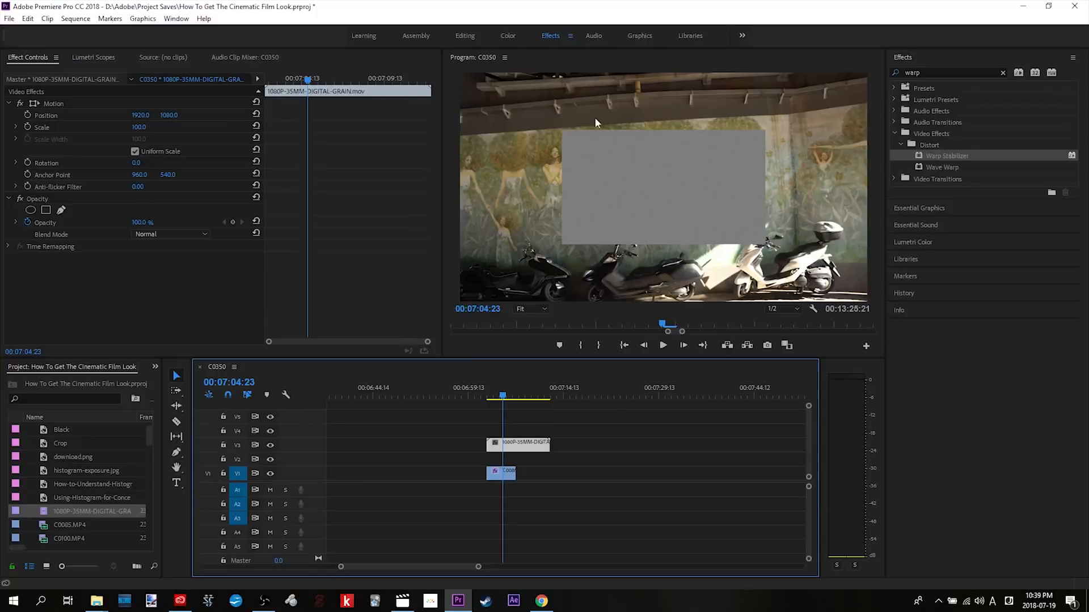
mouse_move(521, 448)
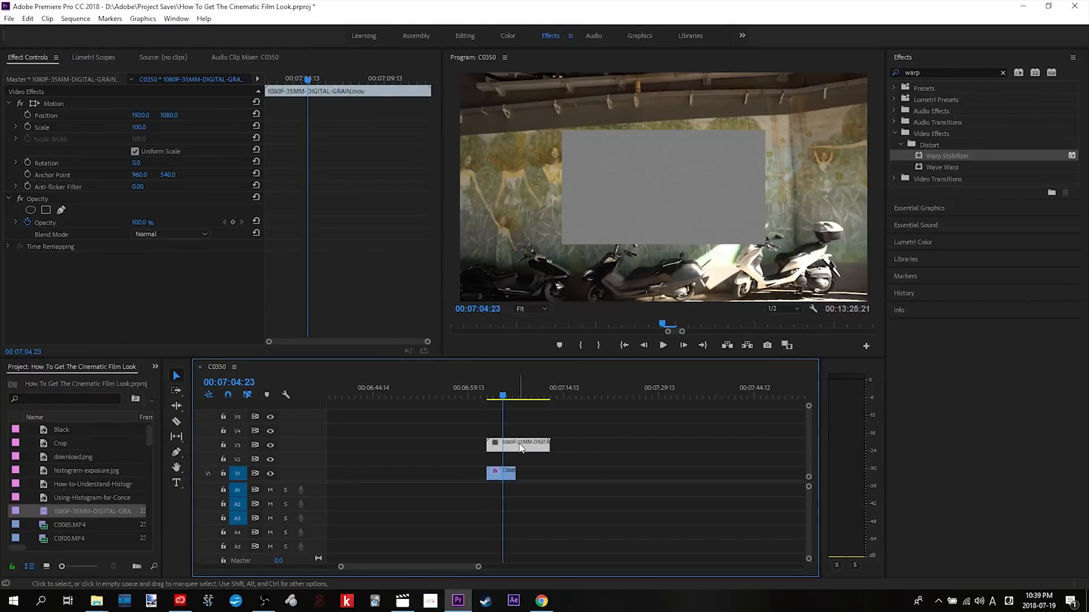
right_click(517, 442)
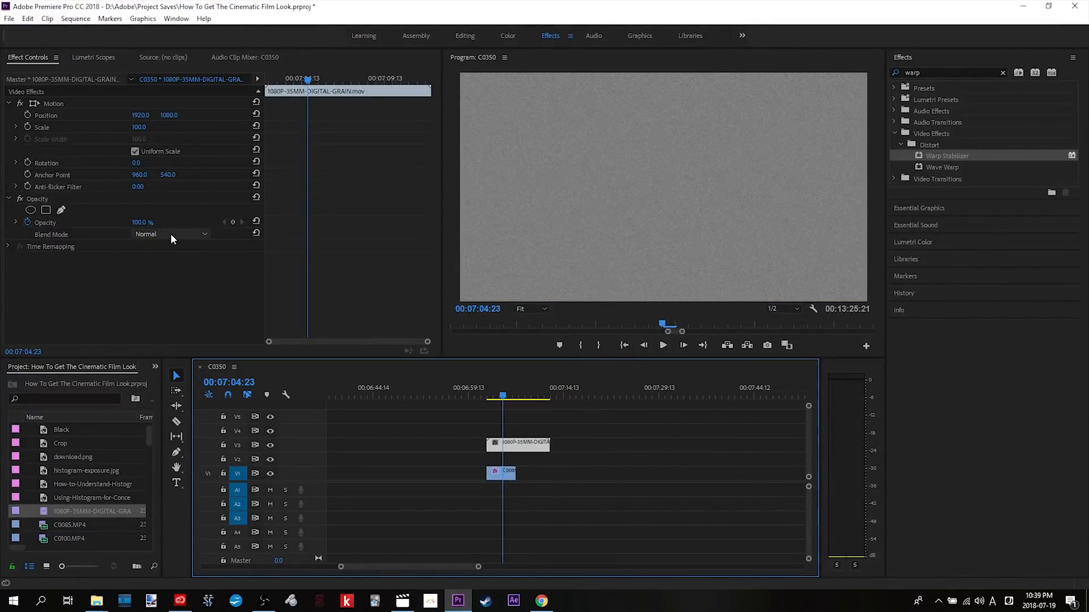
Blend the grain layer in Overlay mode and preview the result.
left_click(170, 234)
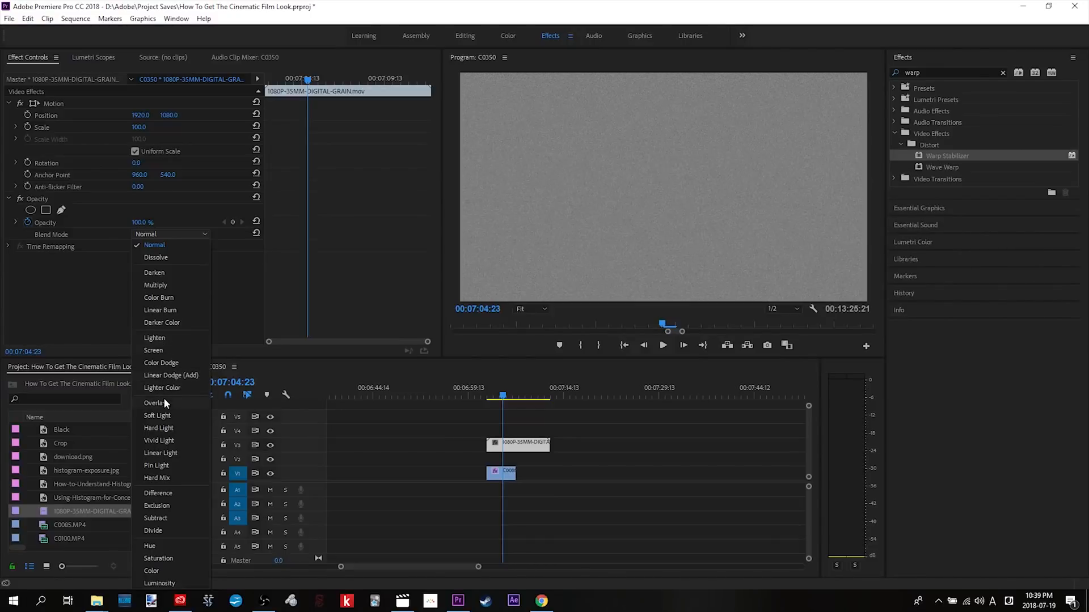
left_click(153, 402)
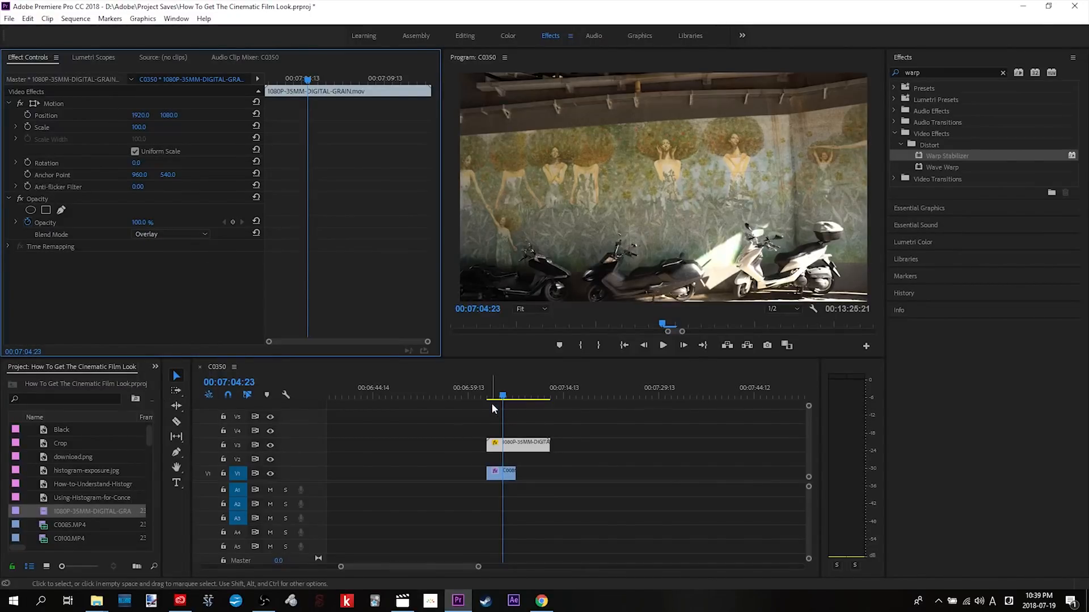
left_click(662, 345)
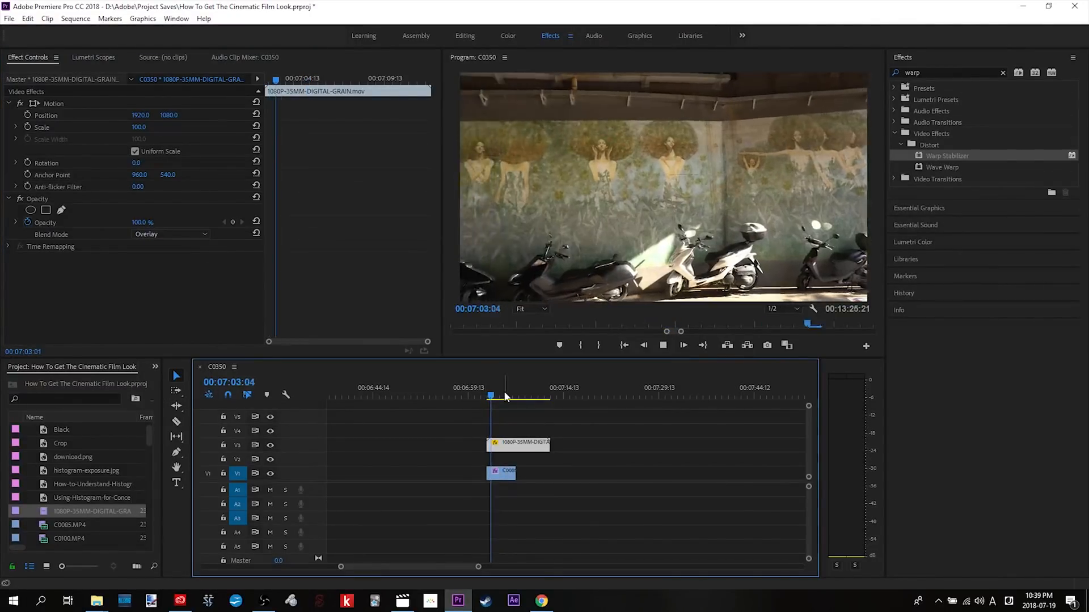
left_click(505, 394)
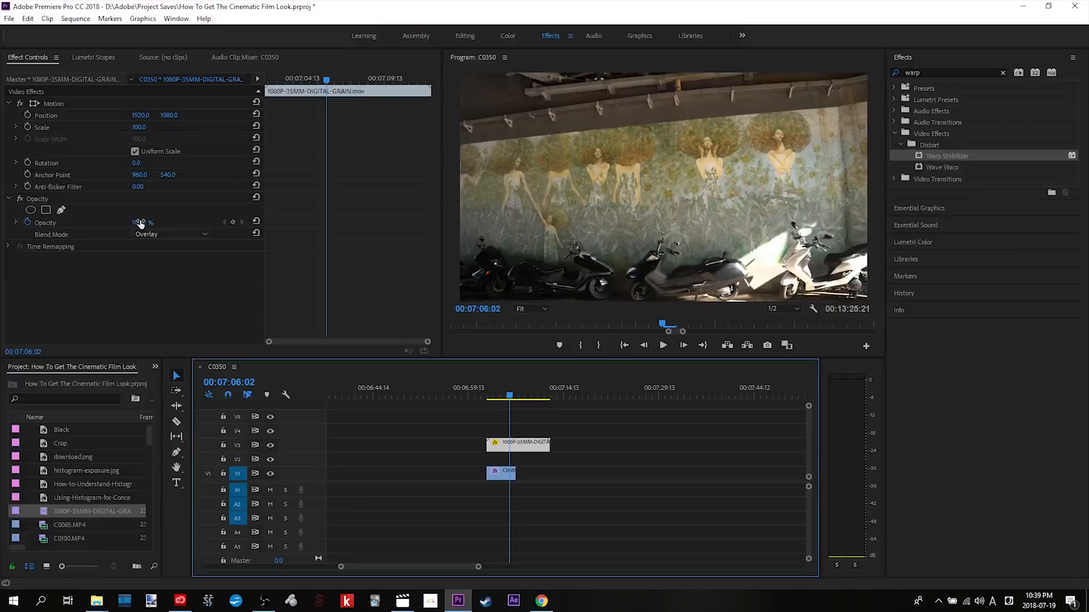
Lower the grain layer's opacity to 40%.
left_click(44, 223)
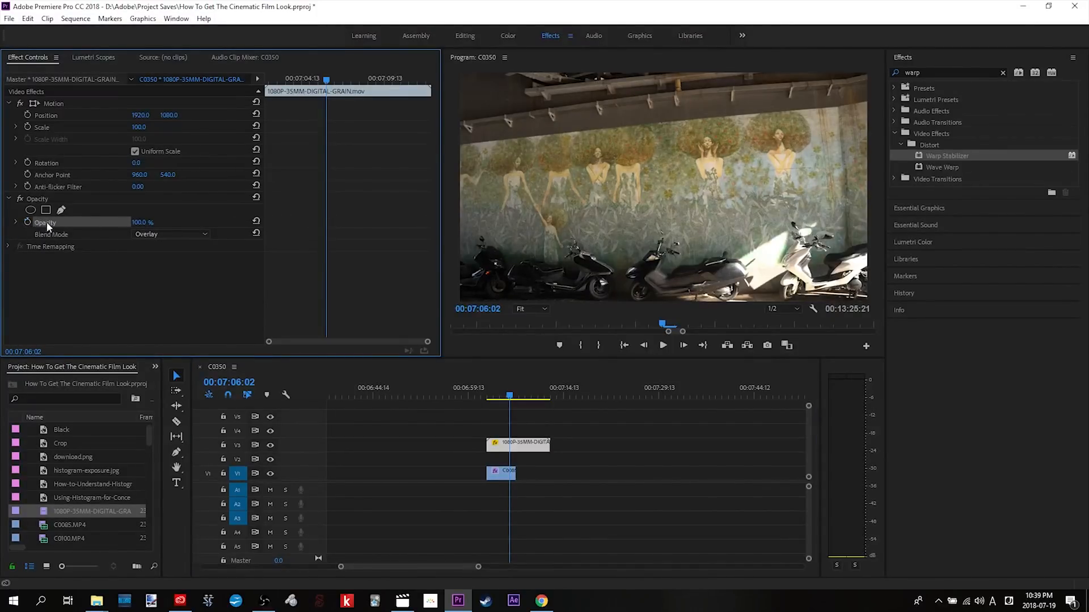
double_click(143, 221)
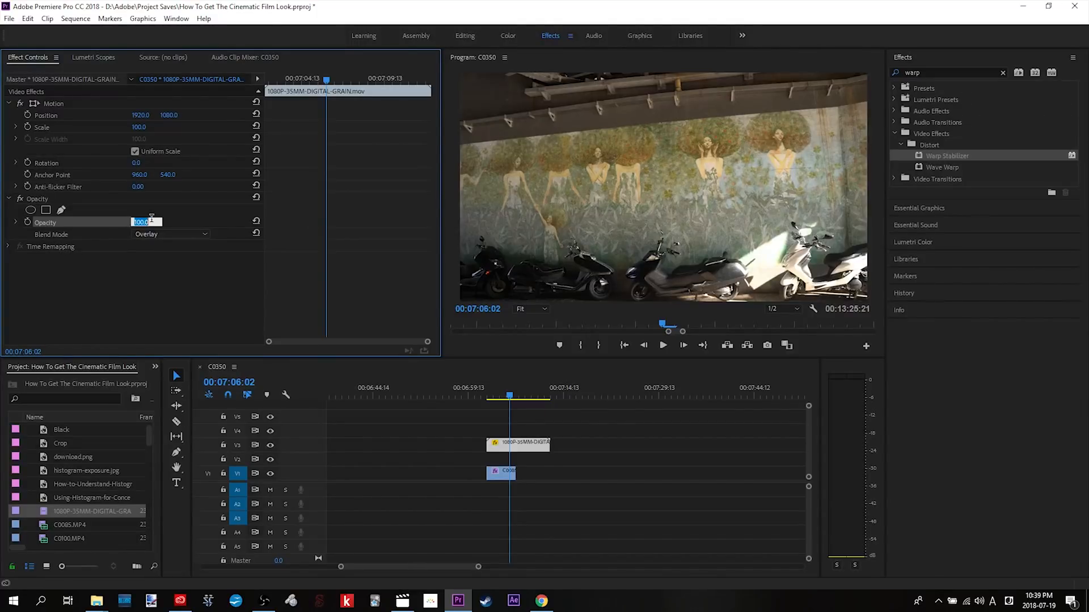
type("40.0")
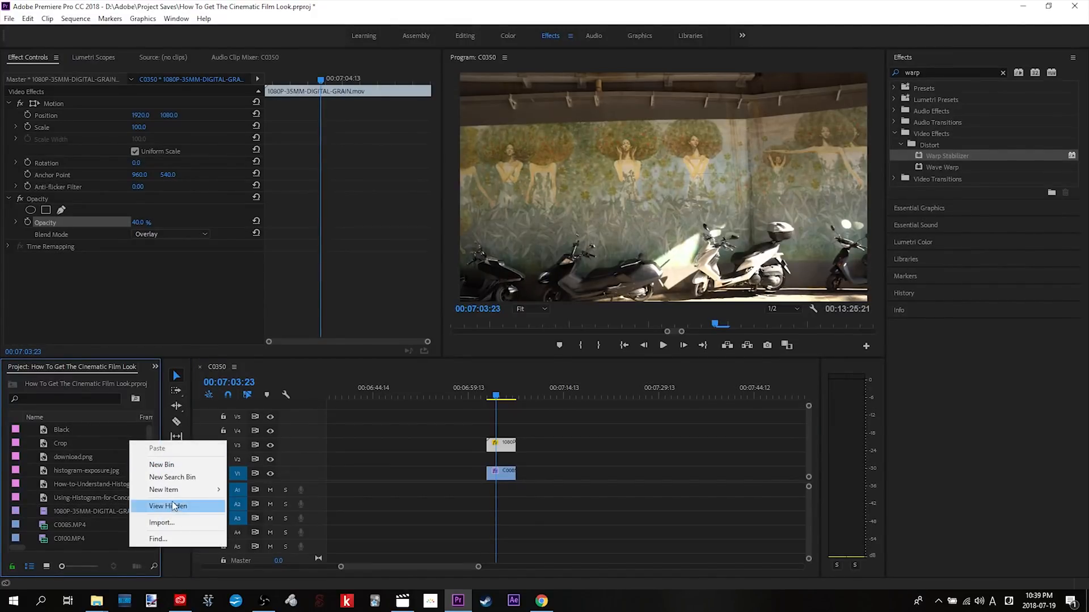
Create a new 3840×2160 adjustment layer from the Project panel's New Item menu.
left_click(163, 490)
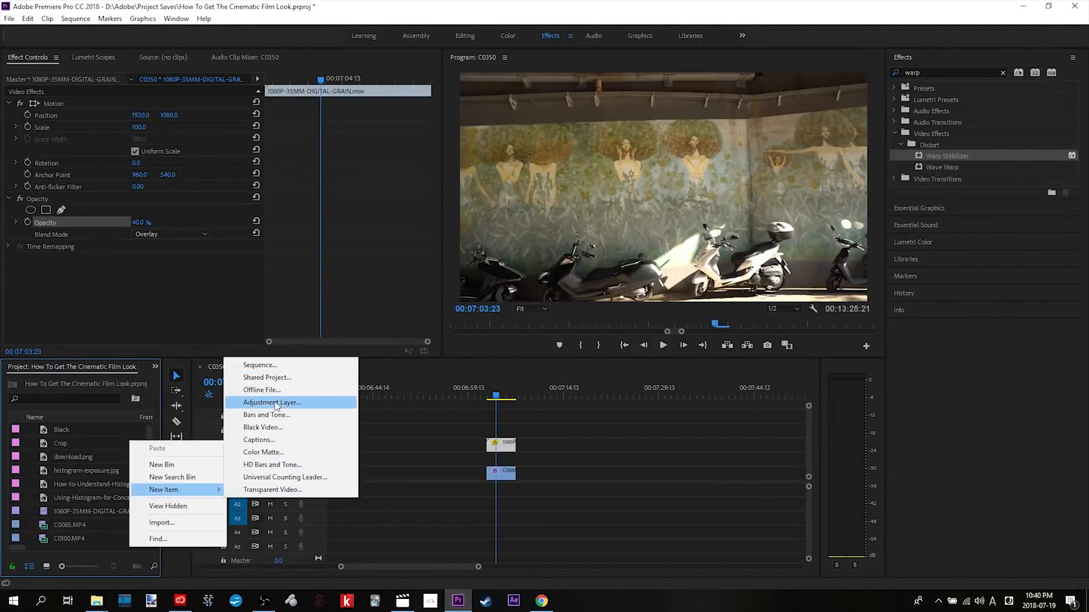
mouse_move(273, 453)
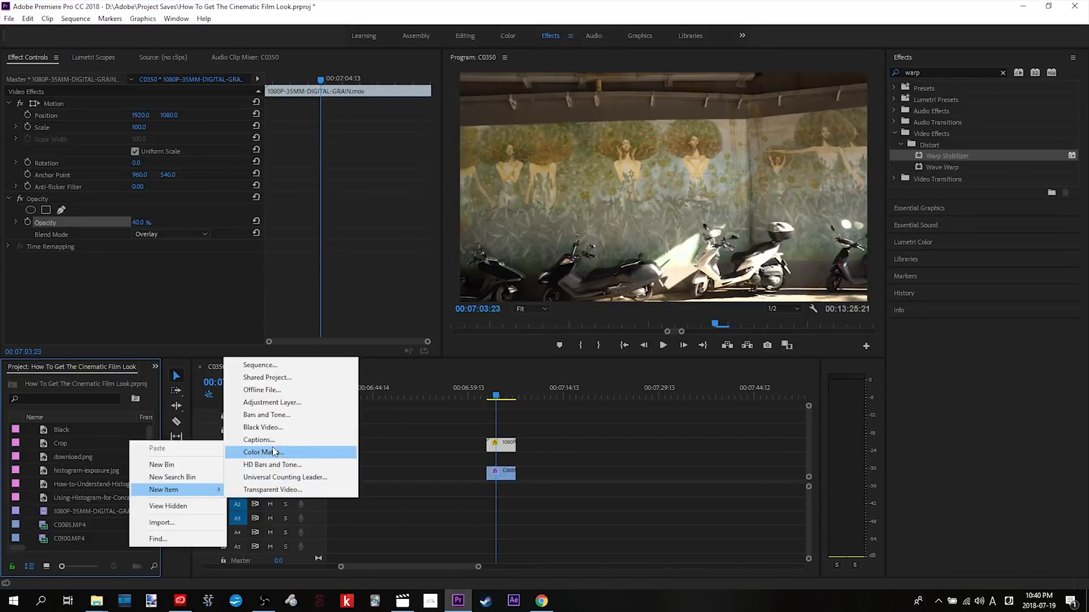
left_click(271, 402)
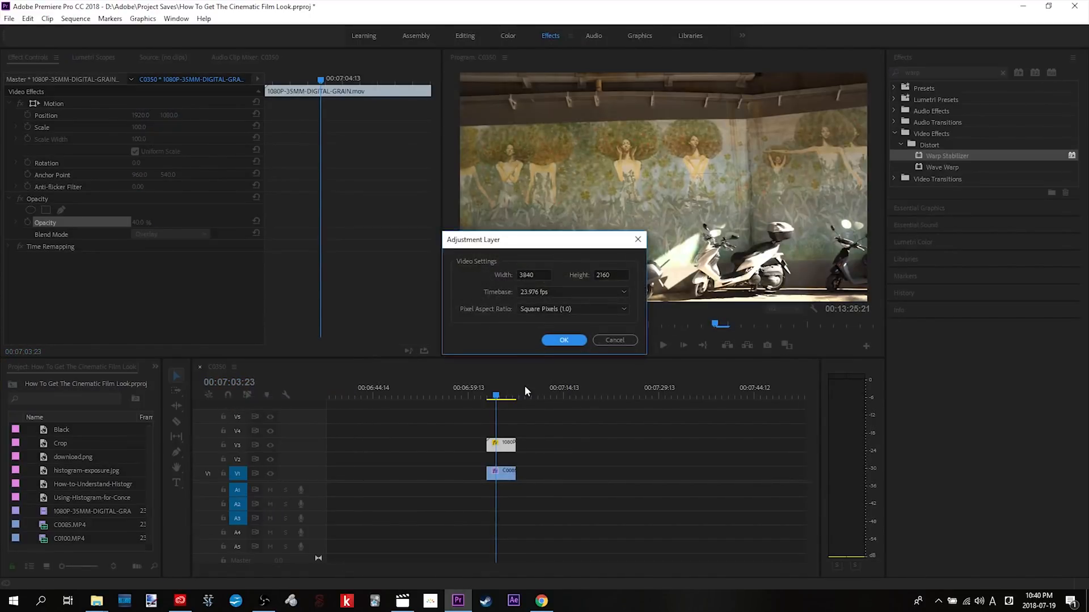
left_click(564, 340)
type("cro")
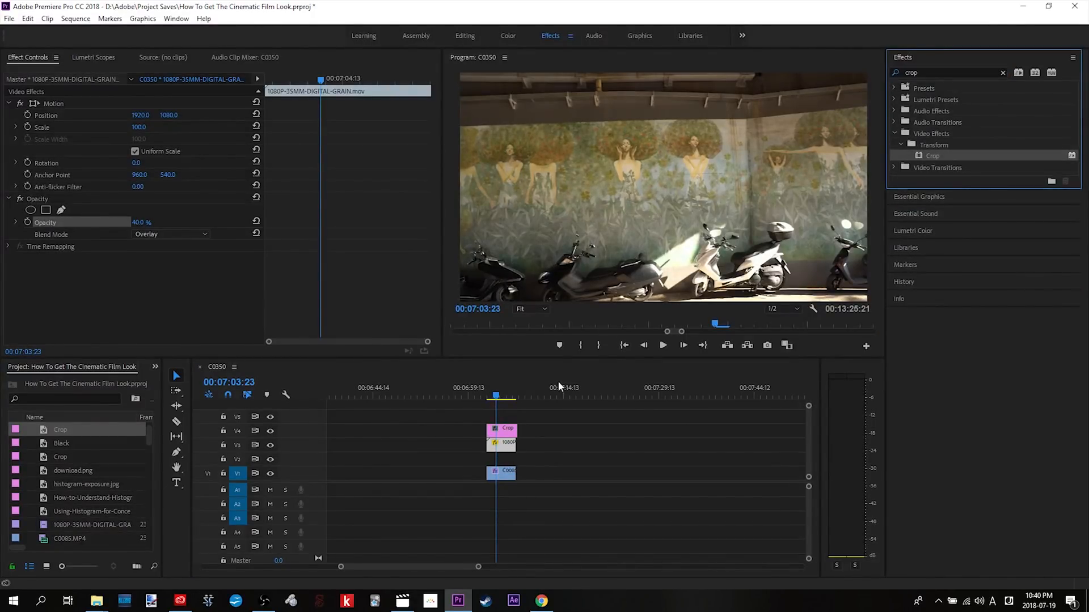
Set the adjustment layer's Crop Top and Bottom to 13% for black letterbox bars.
left_click(501, 429)
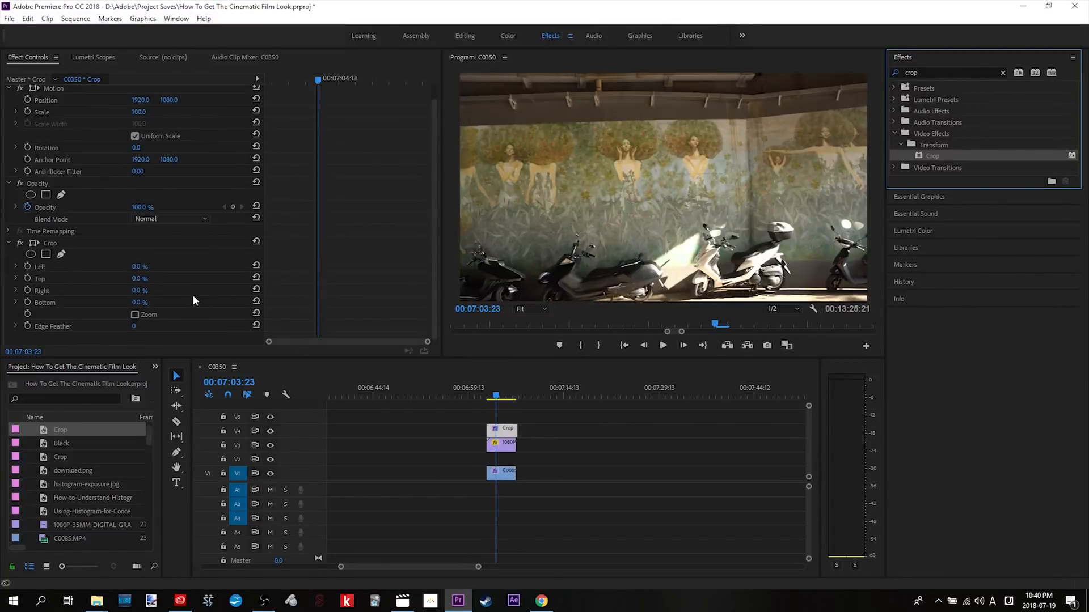
mouse_move(118, 290)
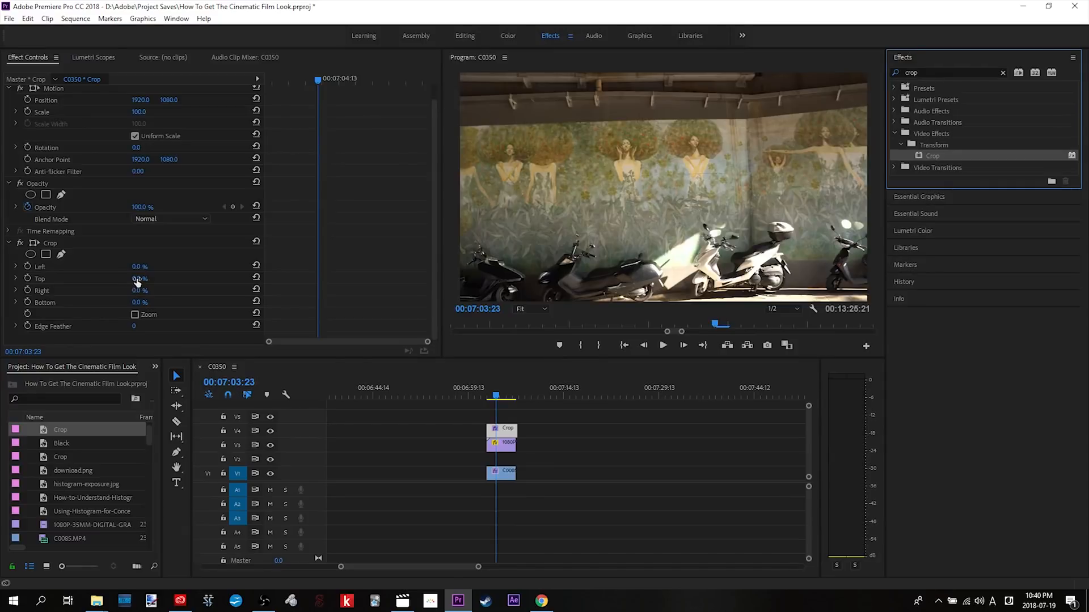
double_click(139, 279)
type("13")
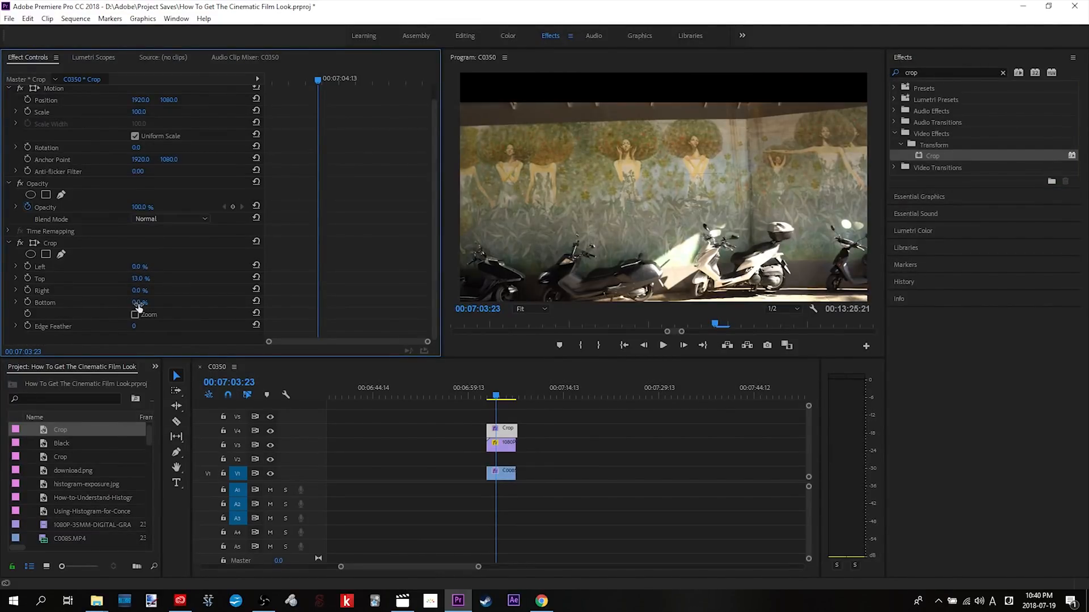
double_click(139, 302)
type("13")
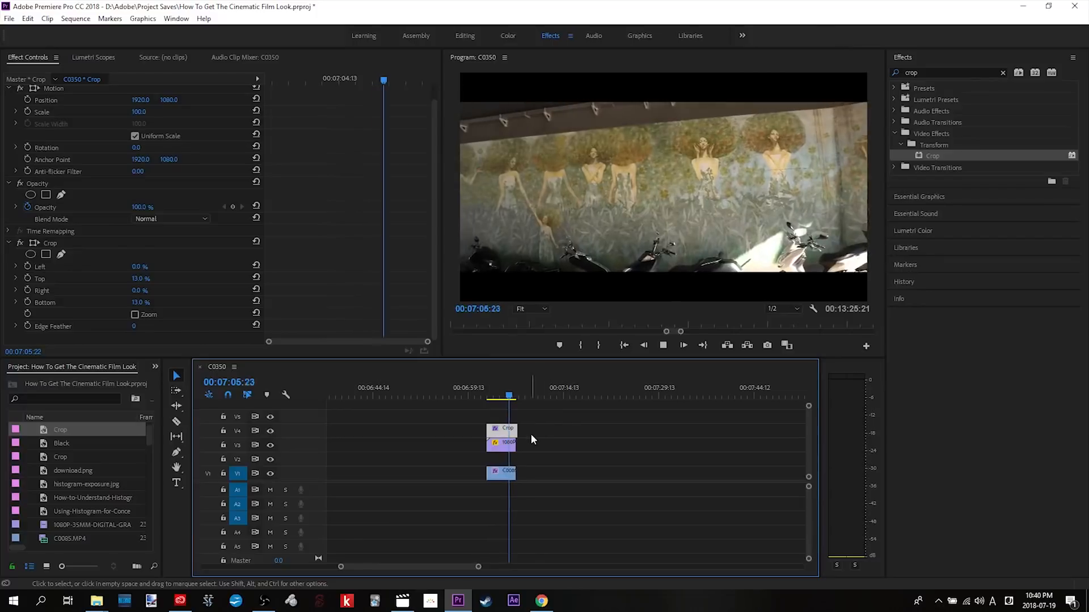
mouse_move(95, 601)
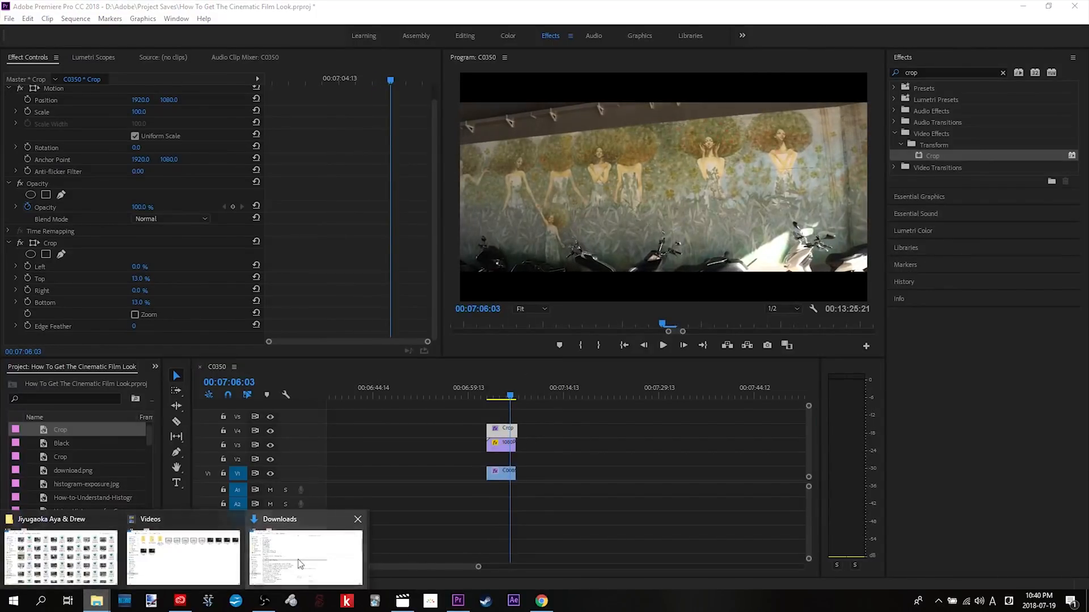
Bring ES_Dorotea - Hushed.mp3 from Downloads into the project and onto track A1.
left_click(304, 557)
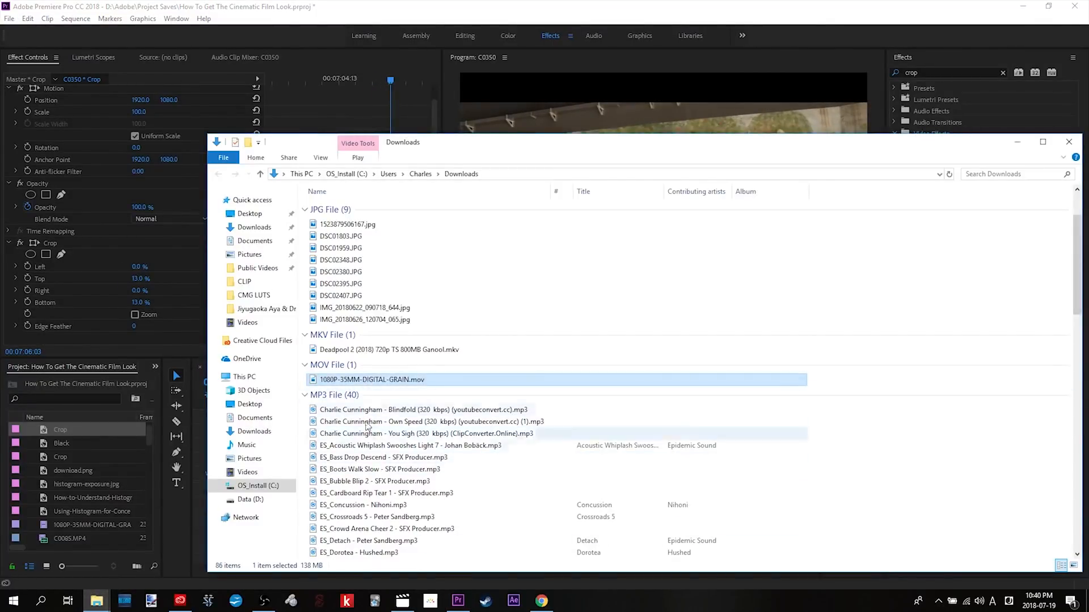
left_click(359, 552)
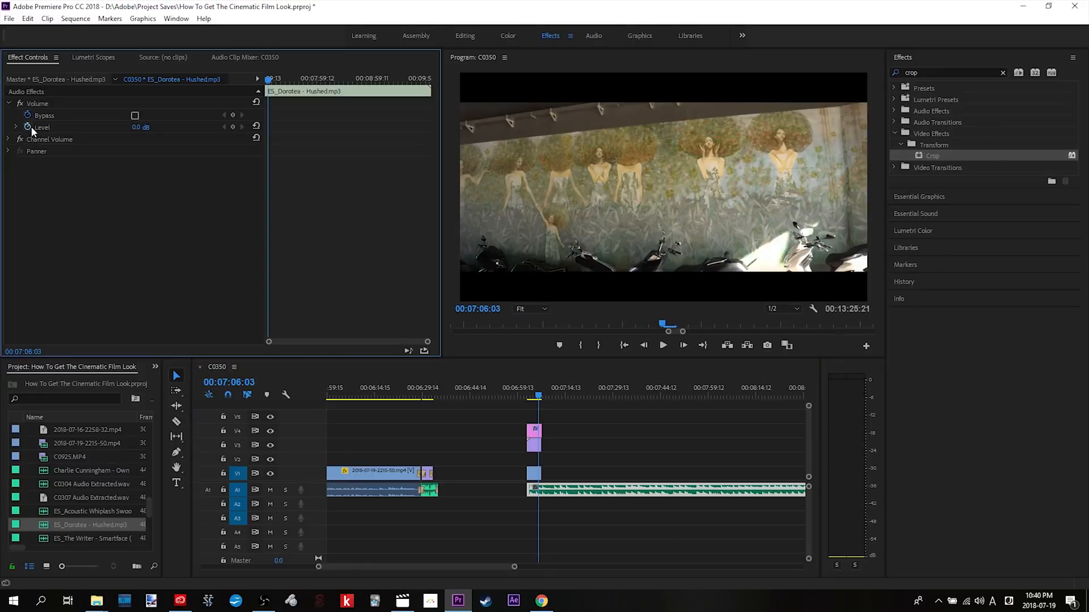
Lower the Hushed track's Volume Level to -10 dB, trim its end to the clips, and replay.
left_click_drag(149, 127, 143, 127)
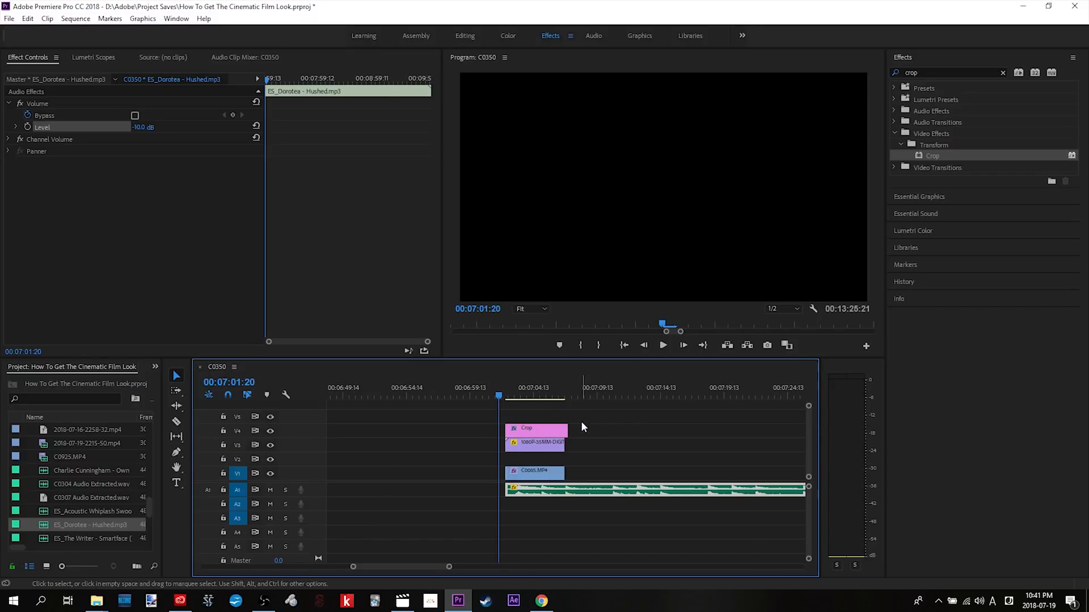
left_click(662, 345)
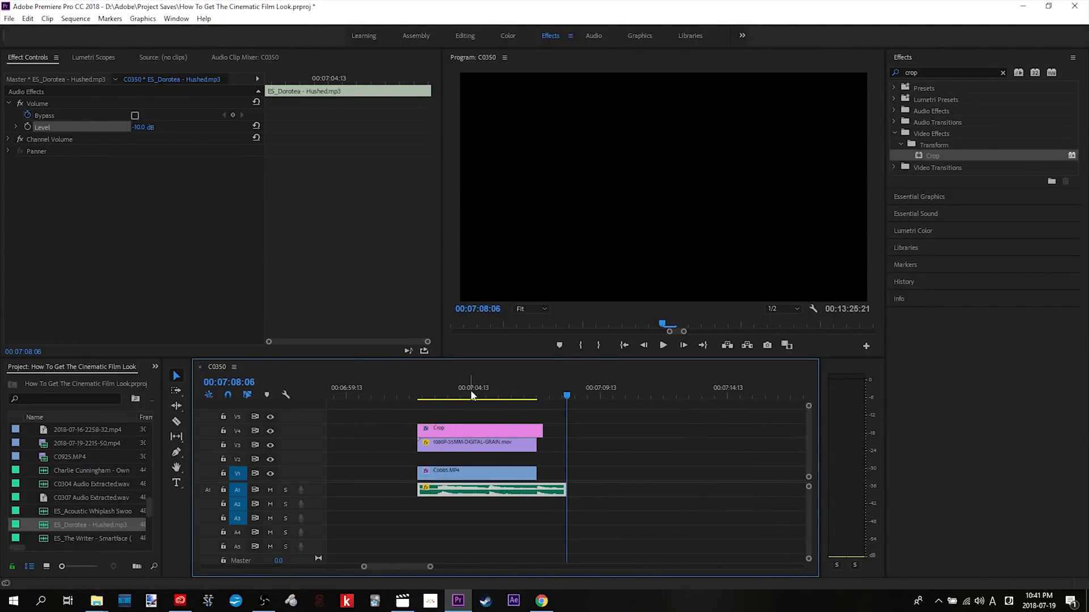
left_click(463, 396)
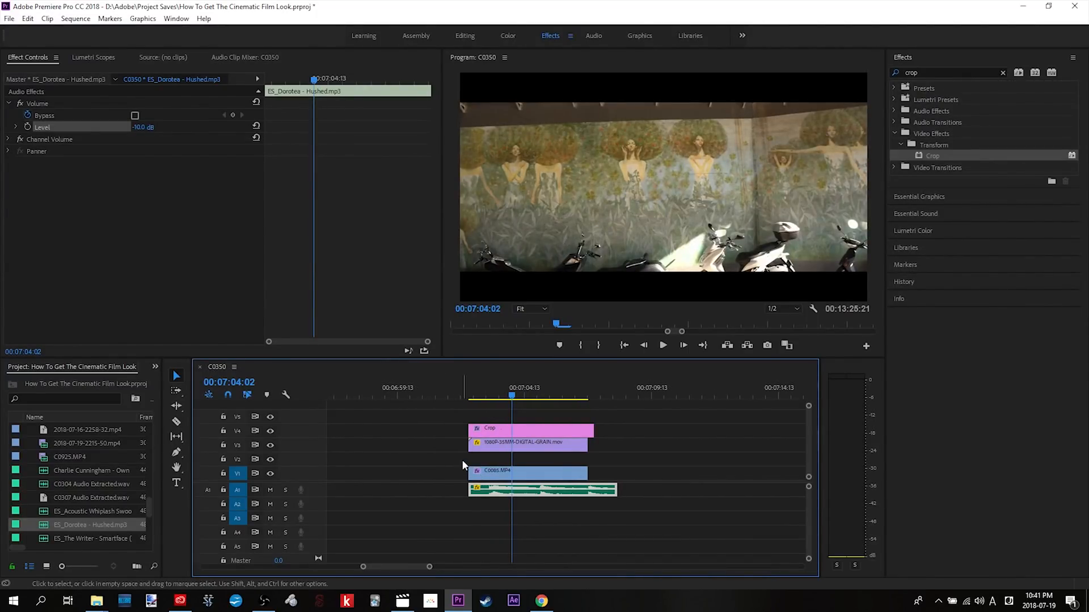
mouse_move(459, 465)
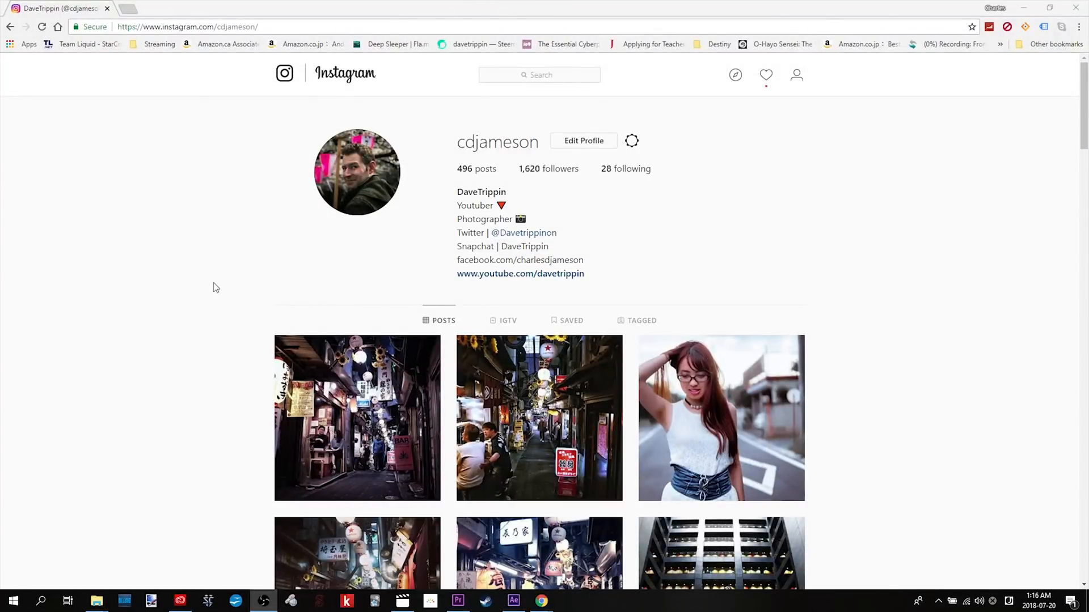
scroll("down", 3)
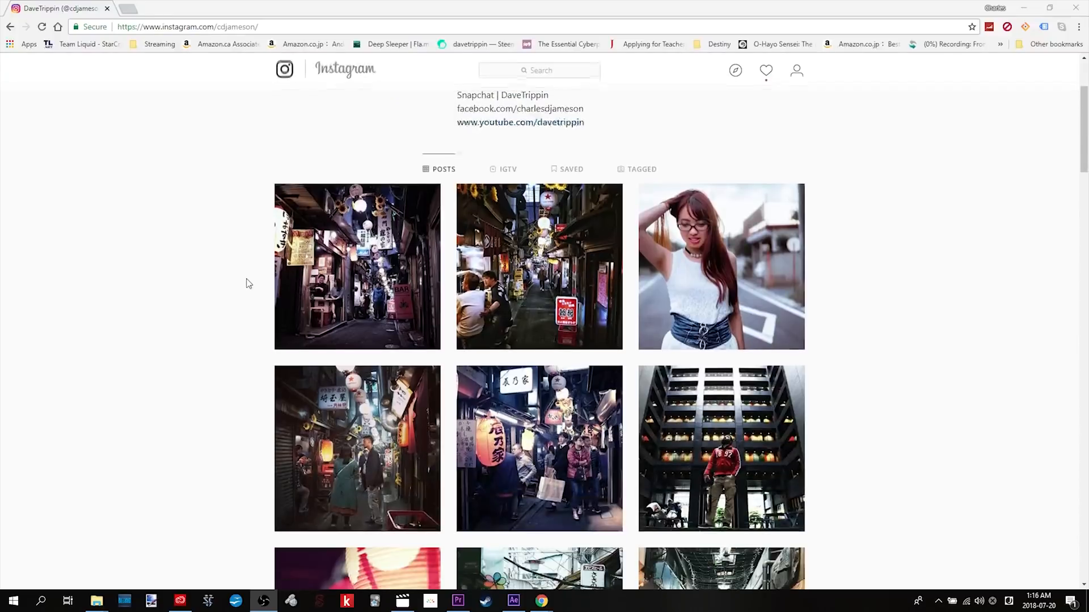
scroll("up", 3)
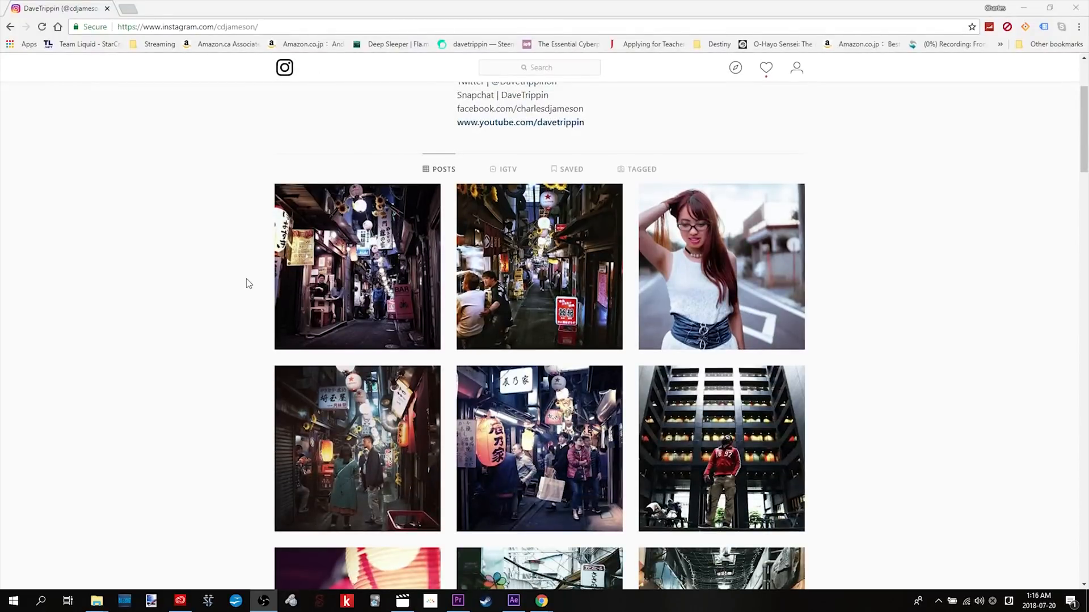
scroll("up", 3)
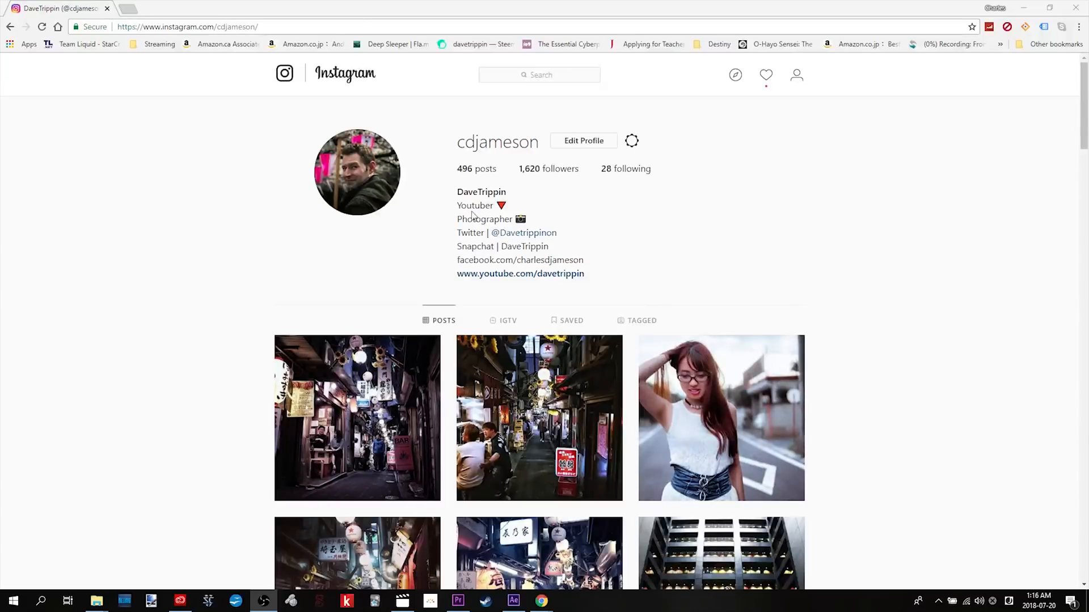
scroll("down", 3)
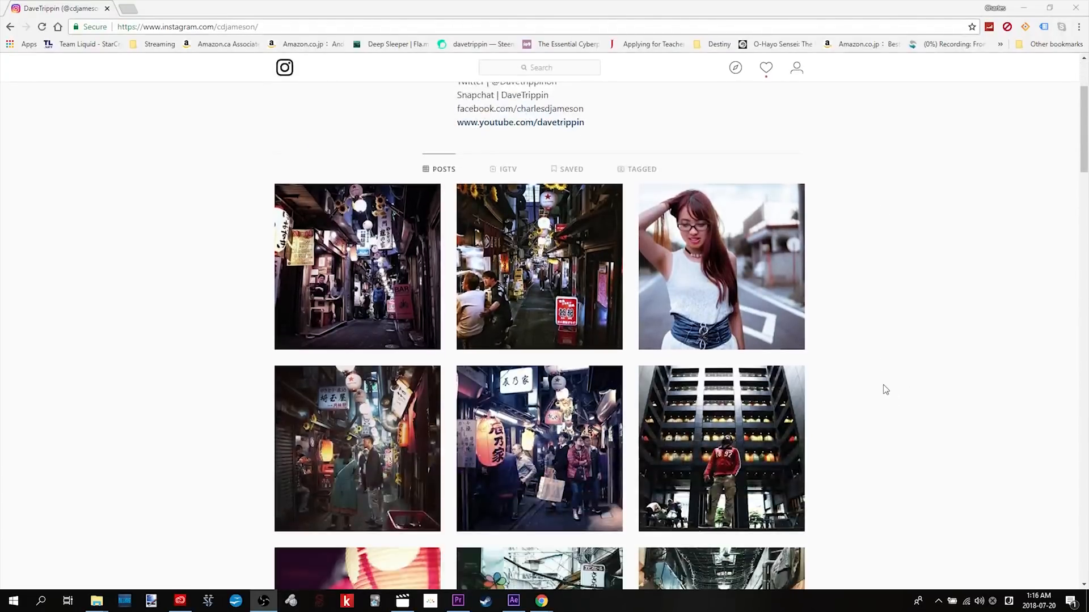
mouse_move(358, 398)
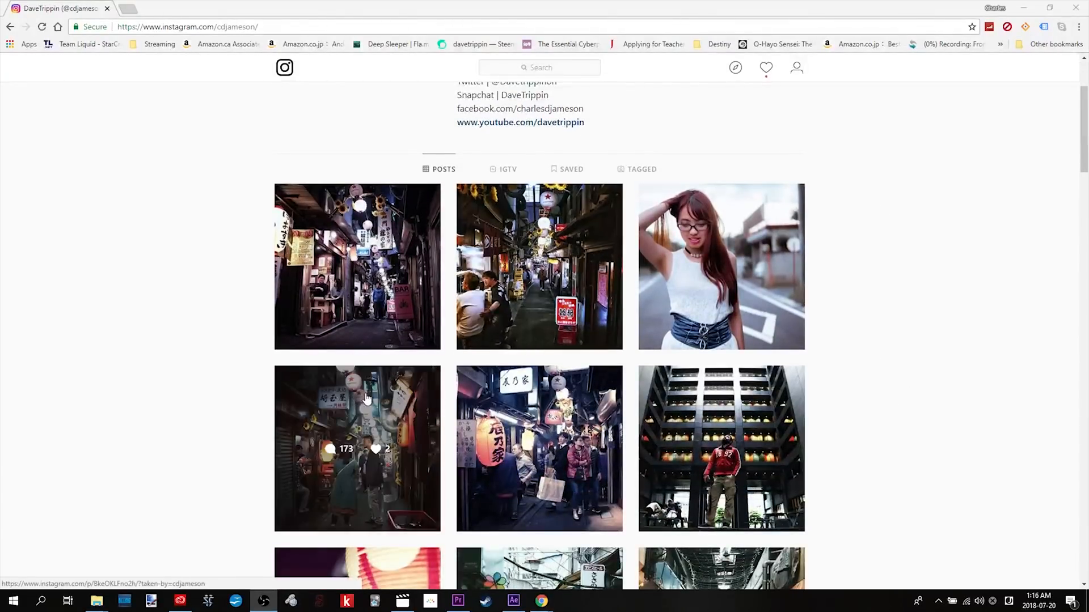
scroll("down", 3)
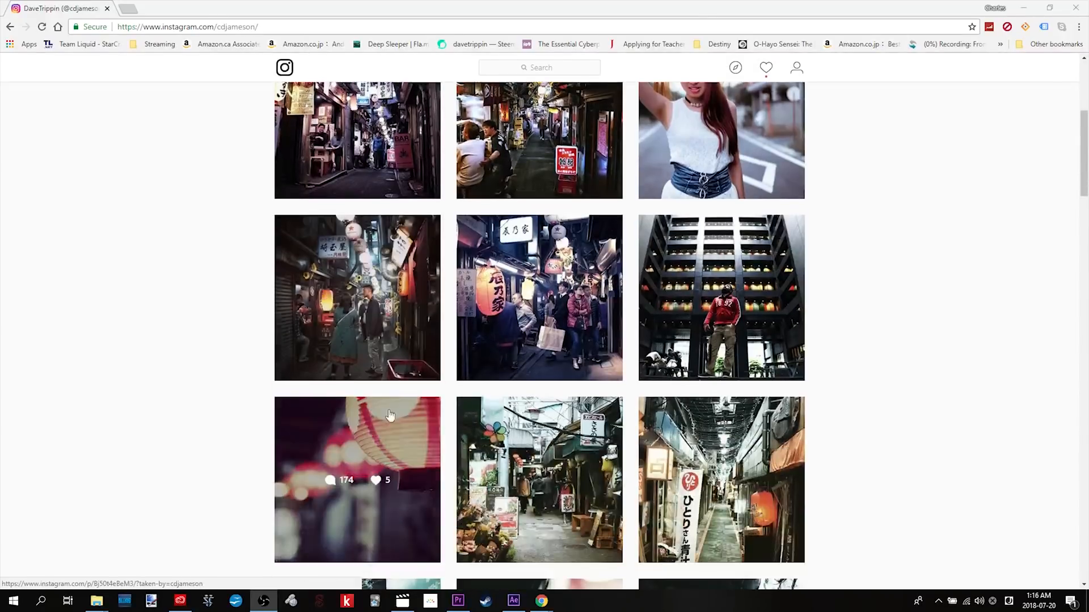
mouse_move(871, 364)
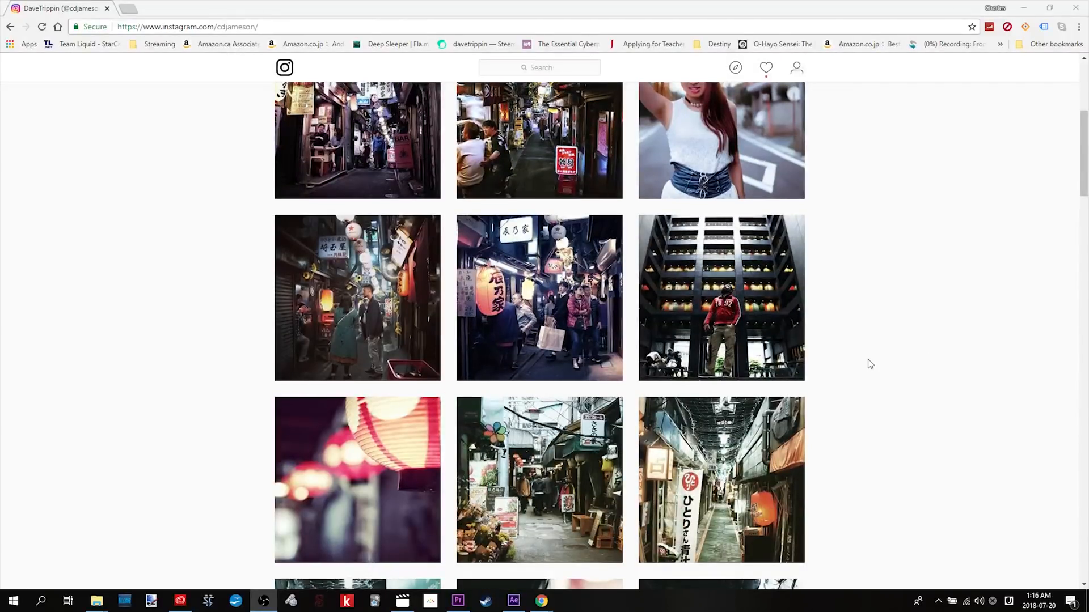
scroll("down", 3)
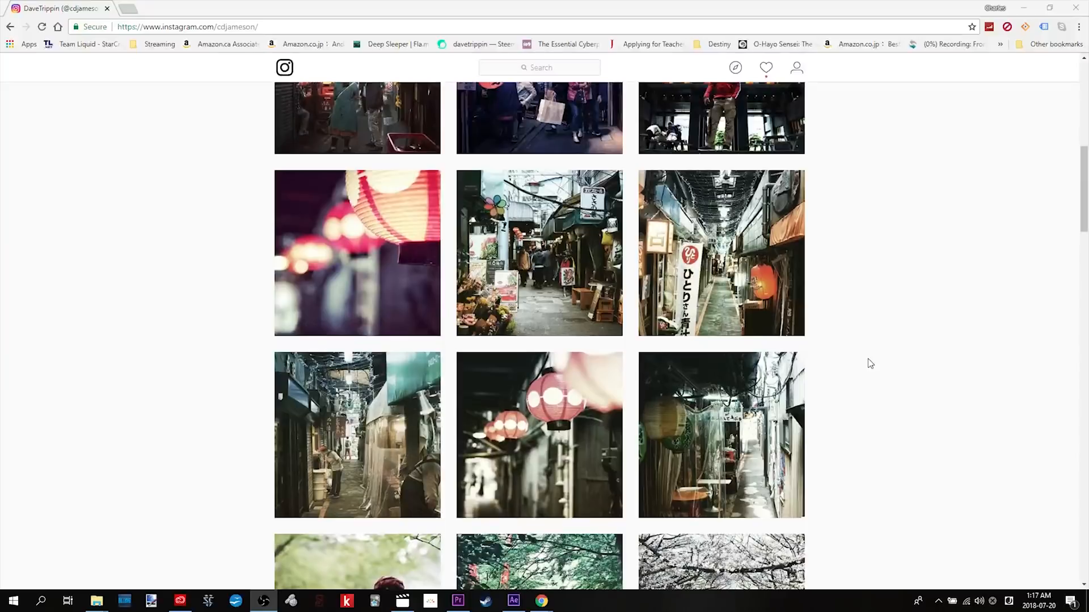